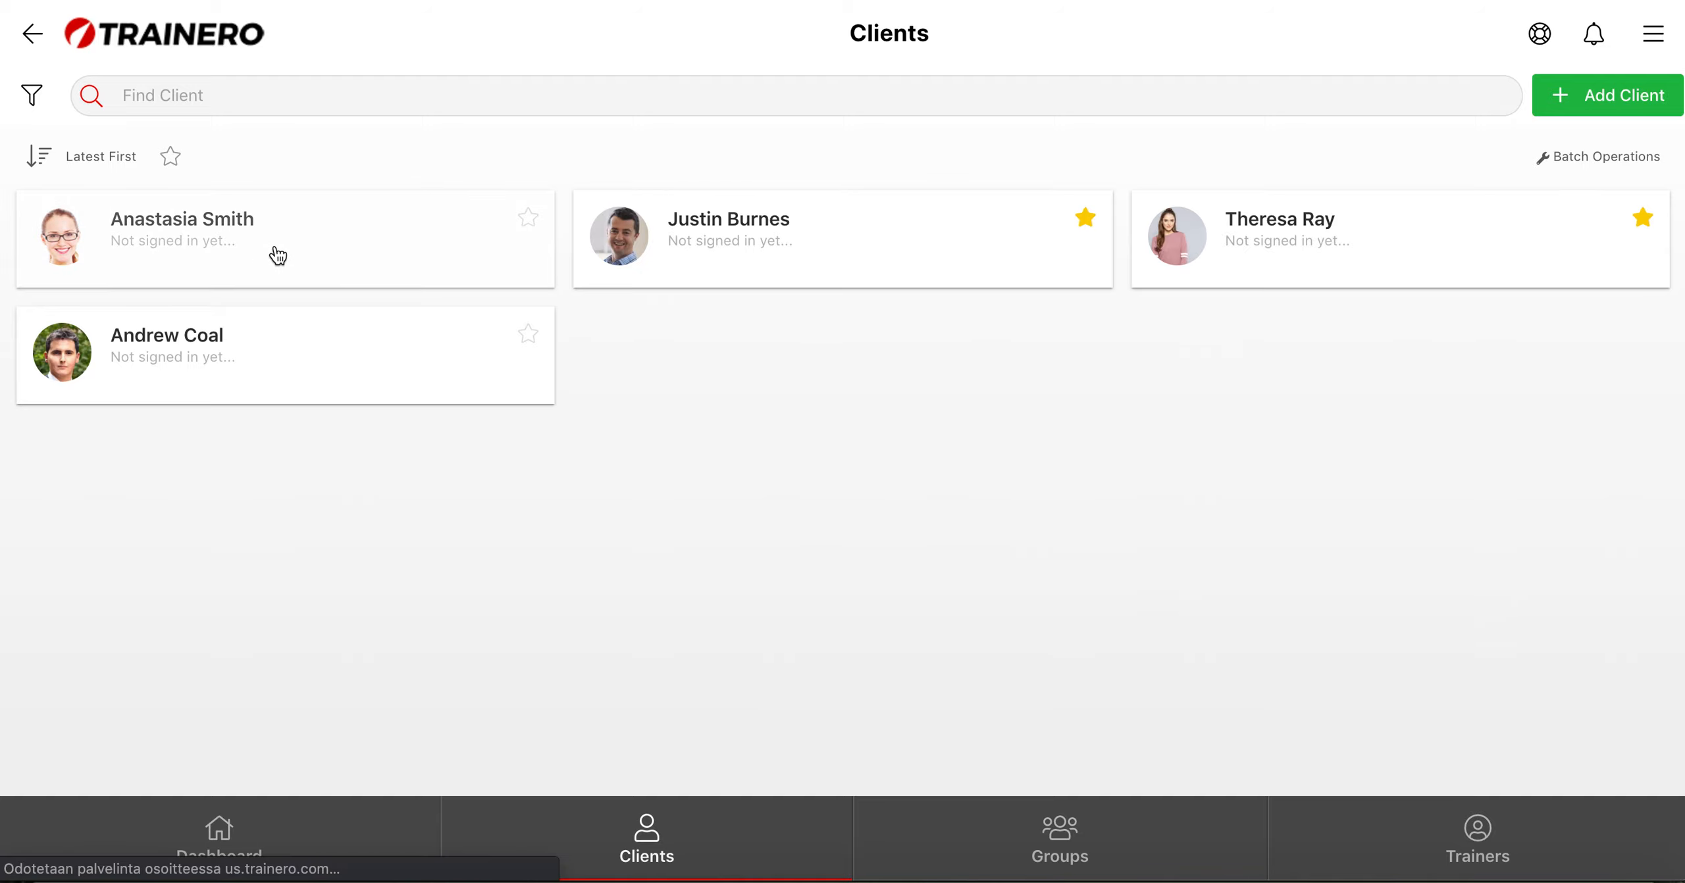
left_click(182, 220)
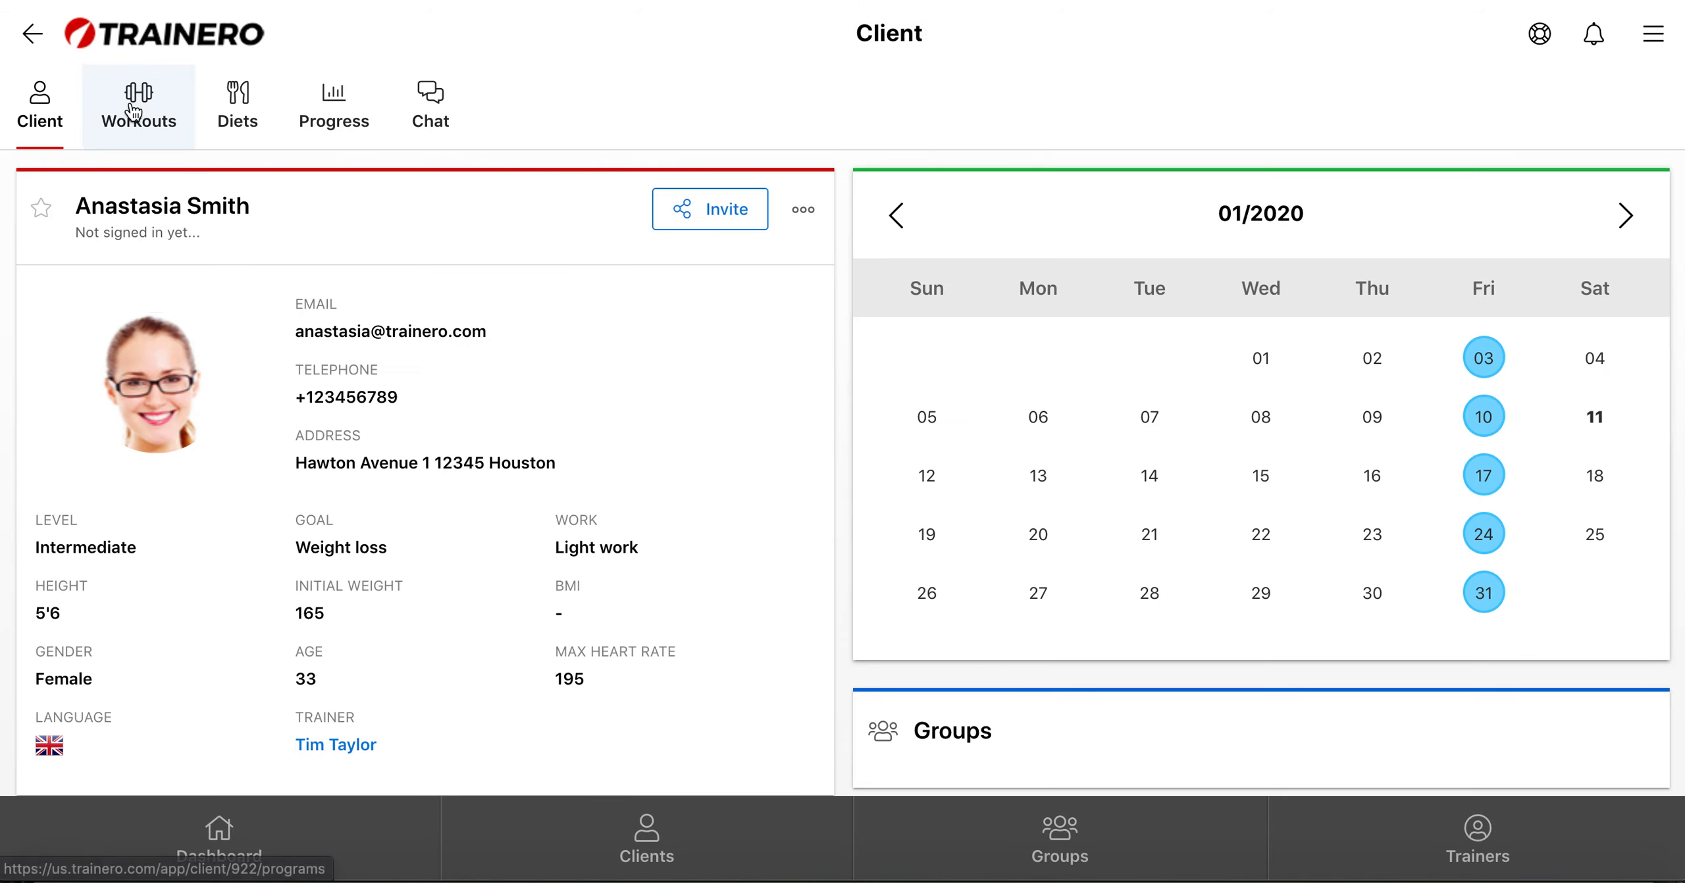
left_click(137, 104)
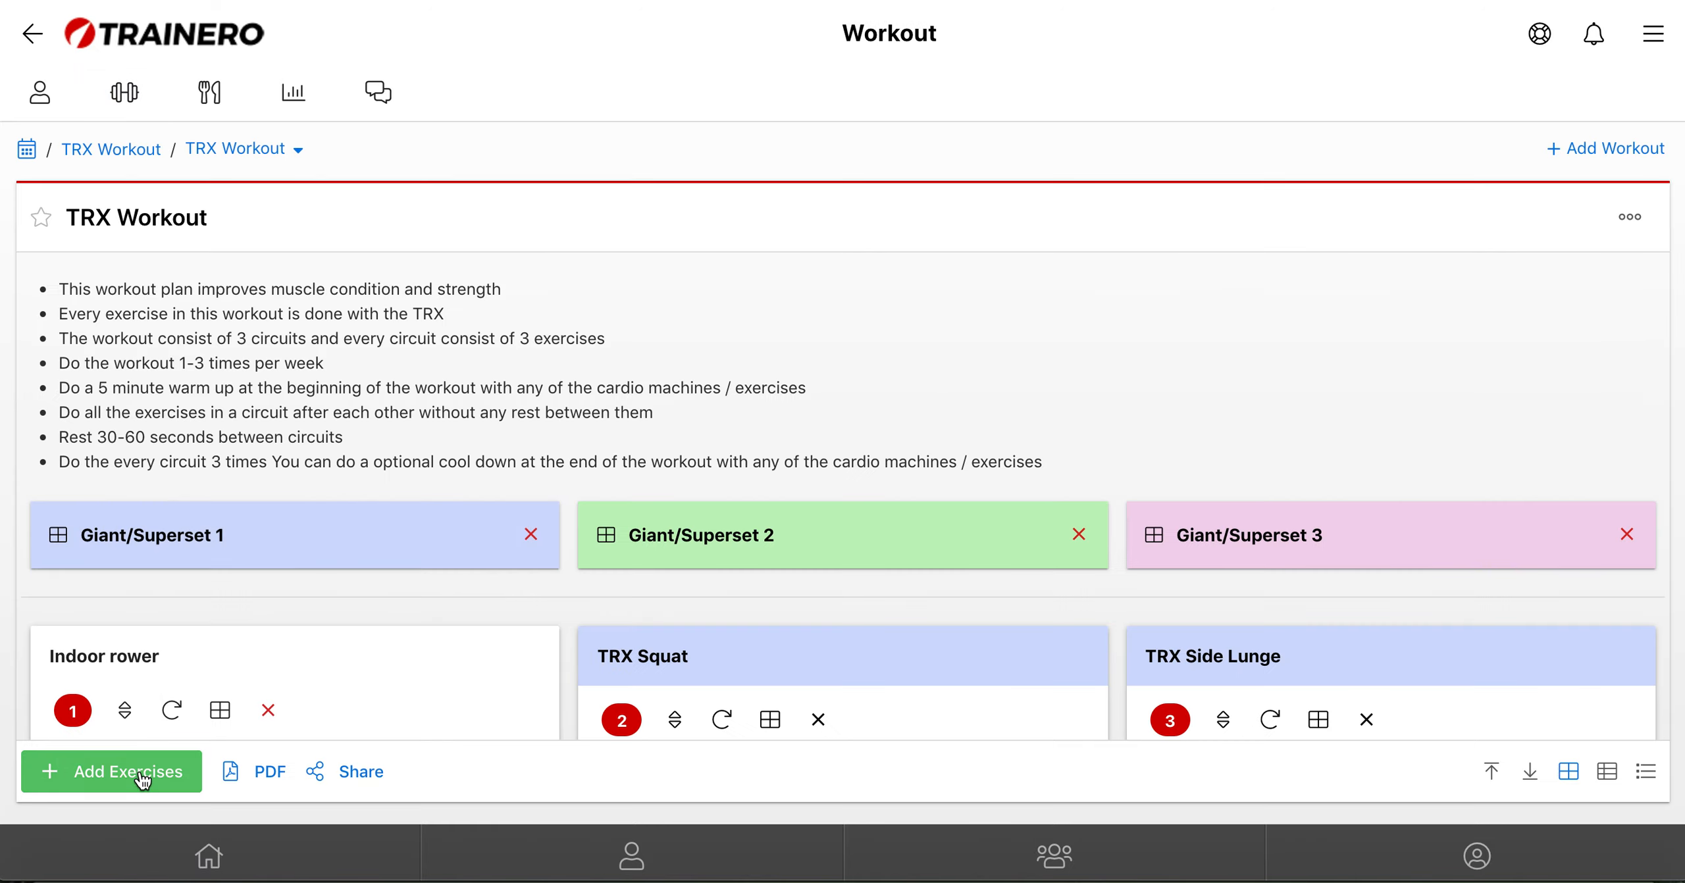
left_click(111, 770)
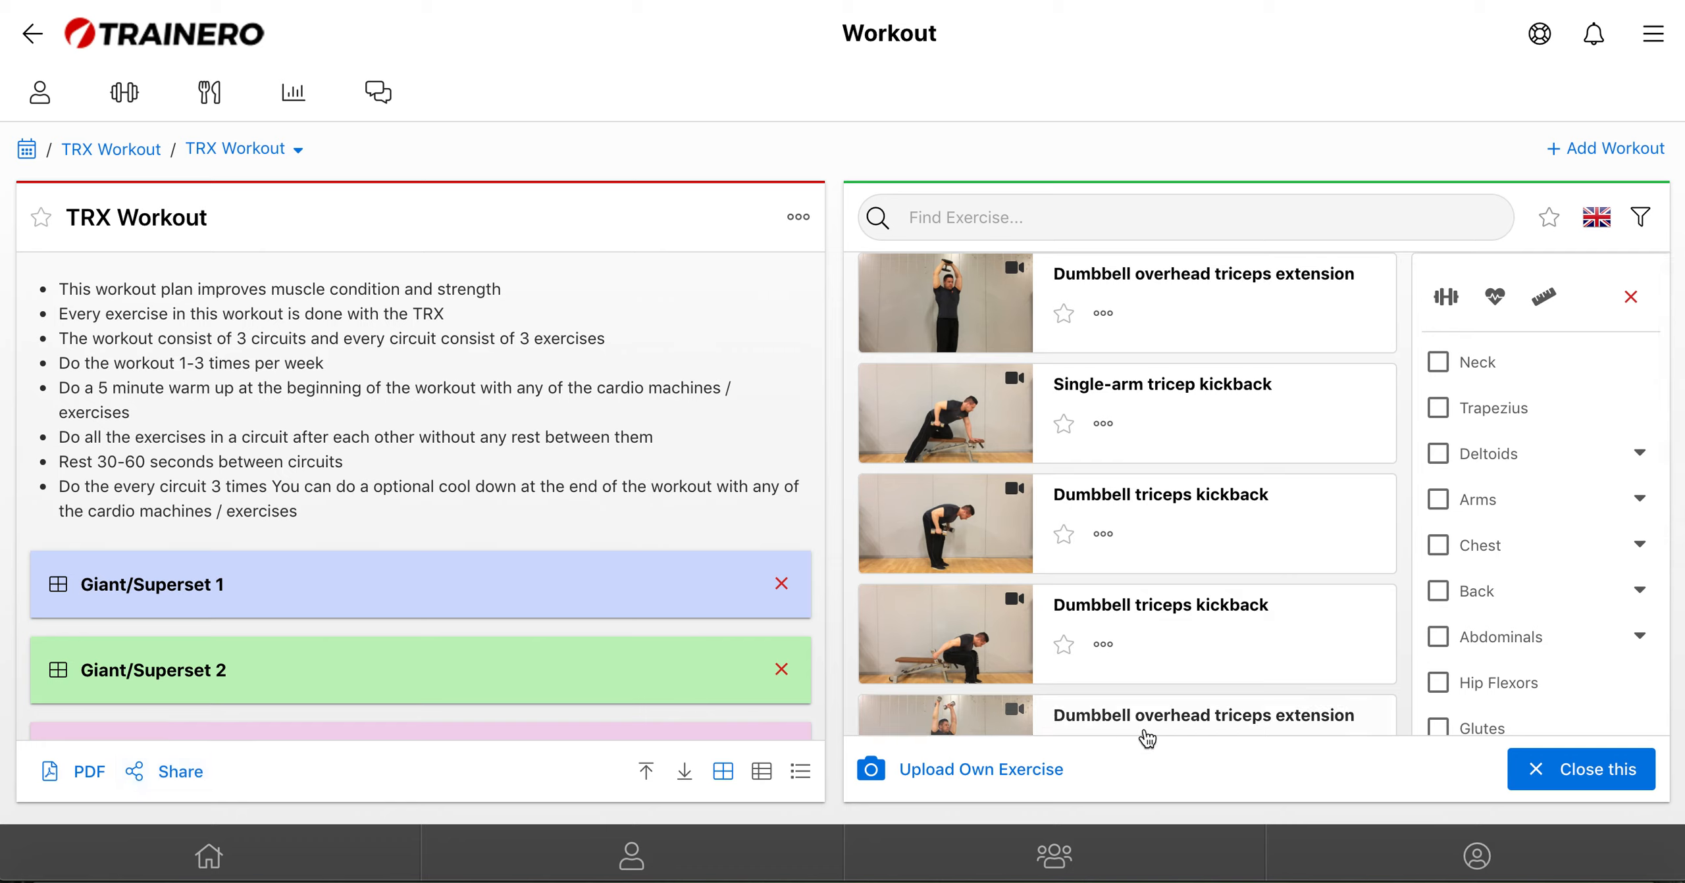
mouse_move(1166, 763)
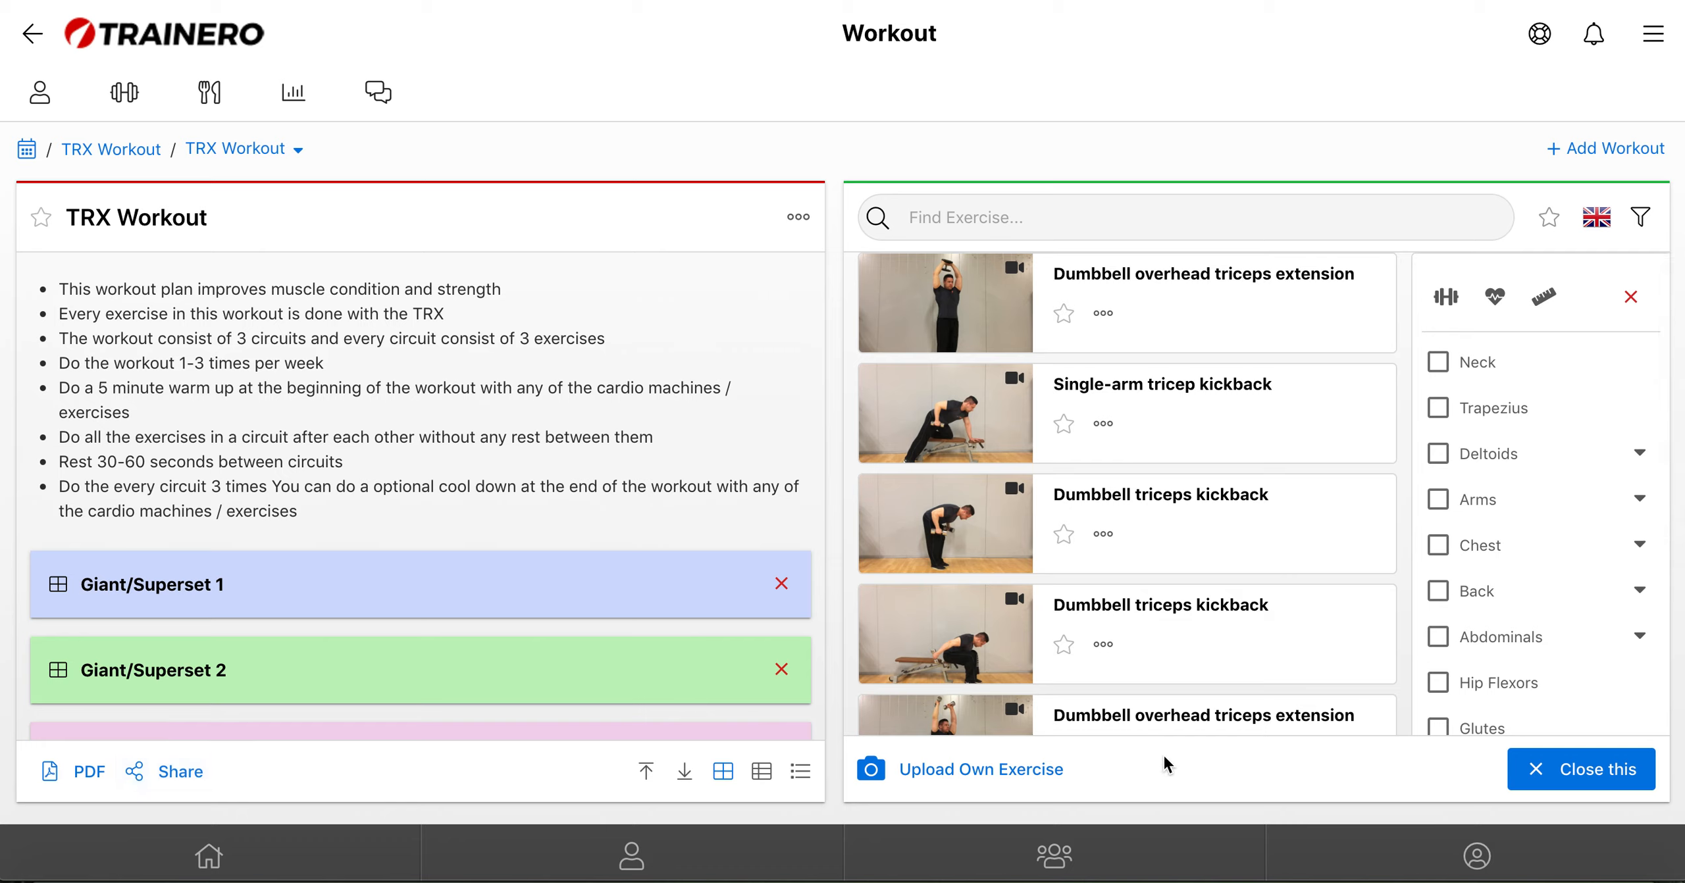
mouse_move(957, 769)
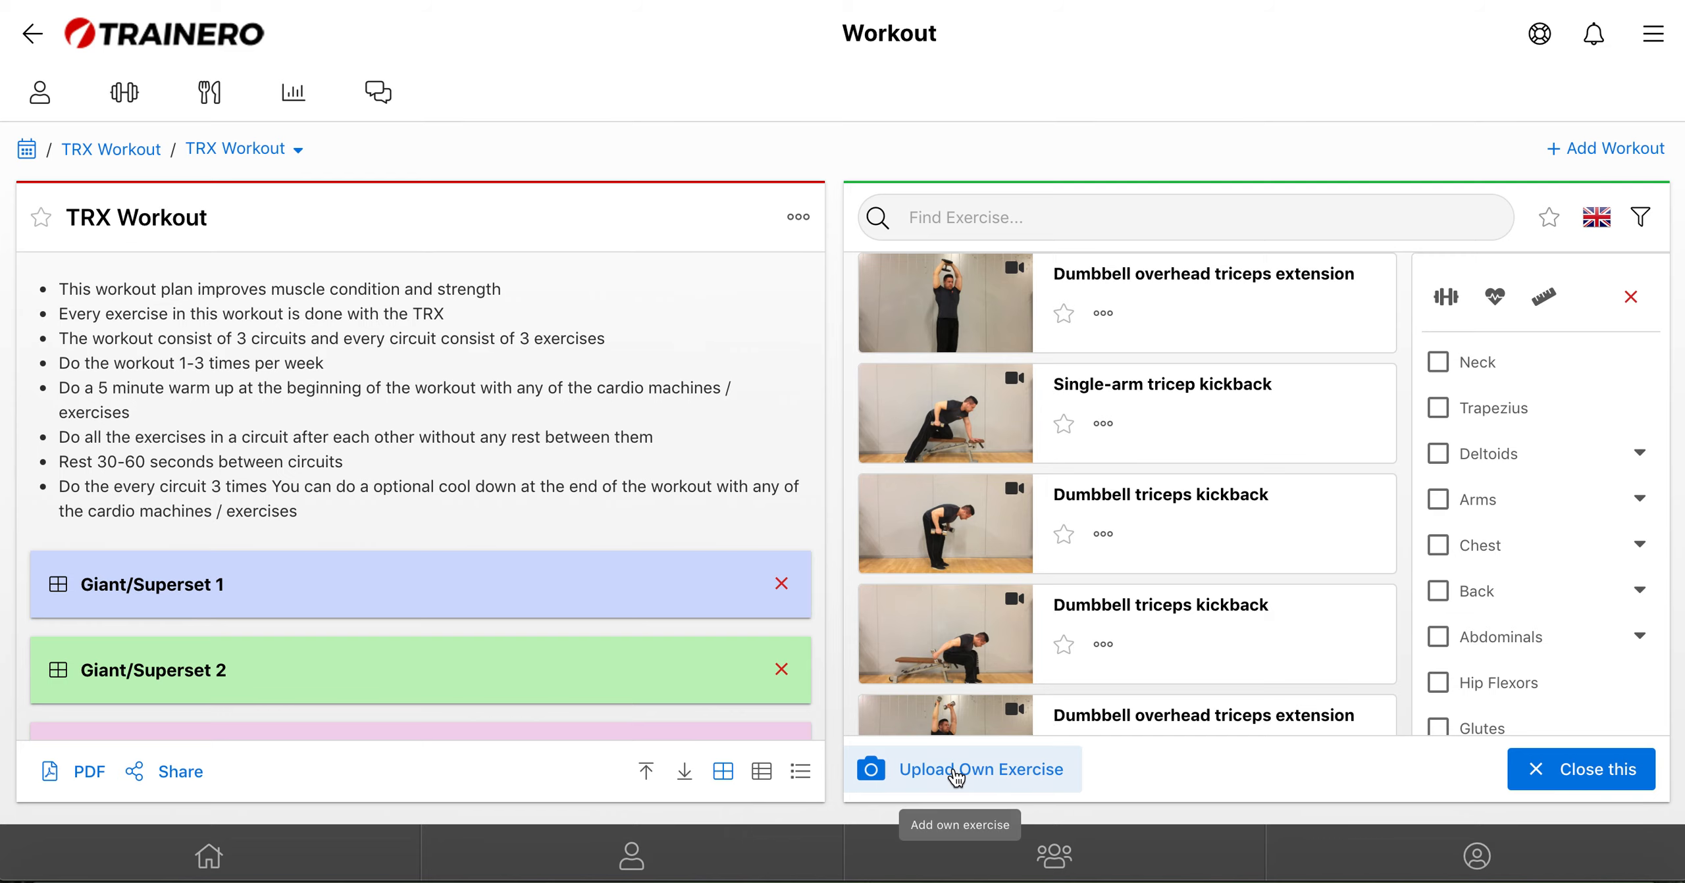
Begin uploading an own exercise and focus its Name field.
left_click(964, 768)
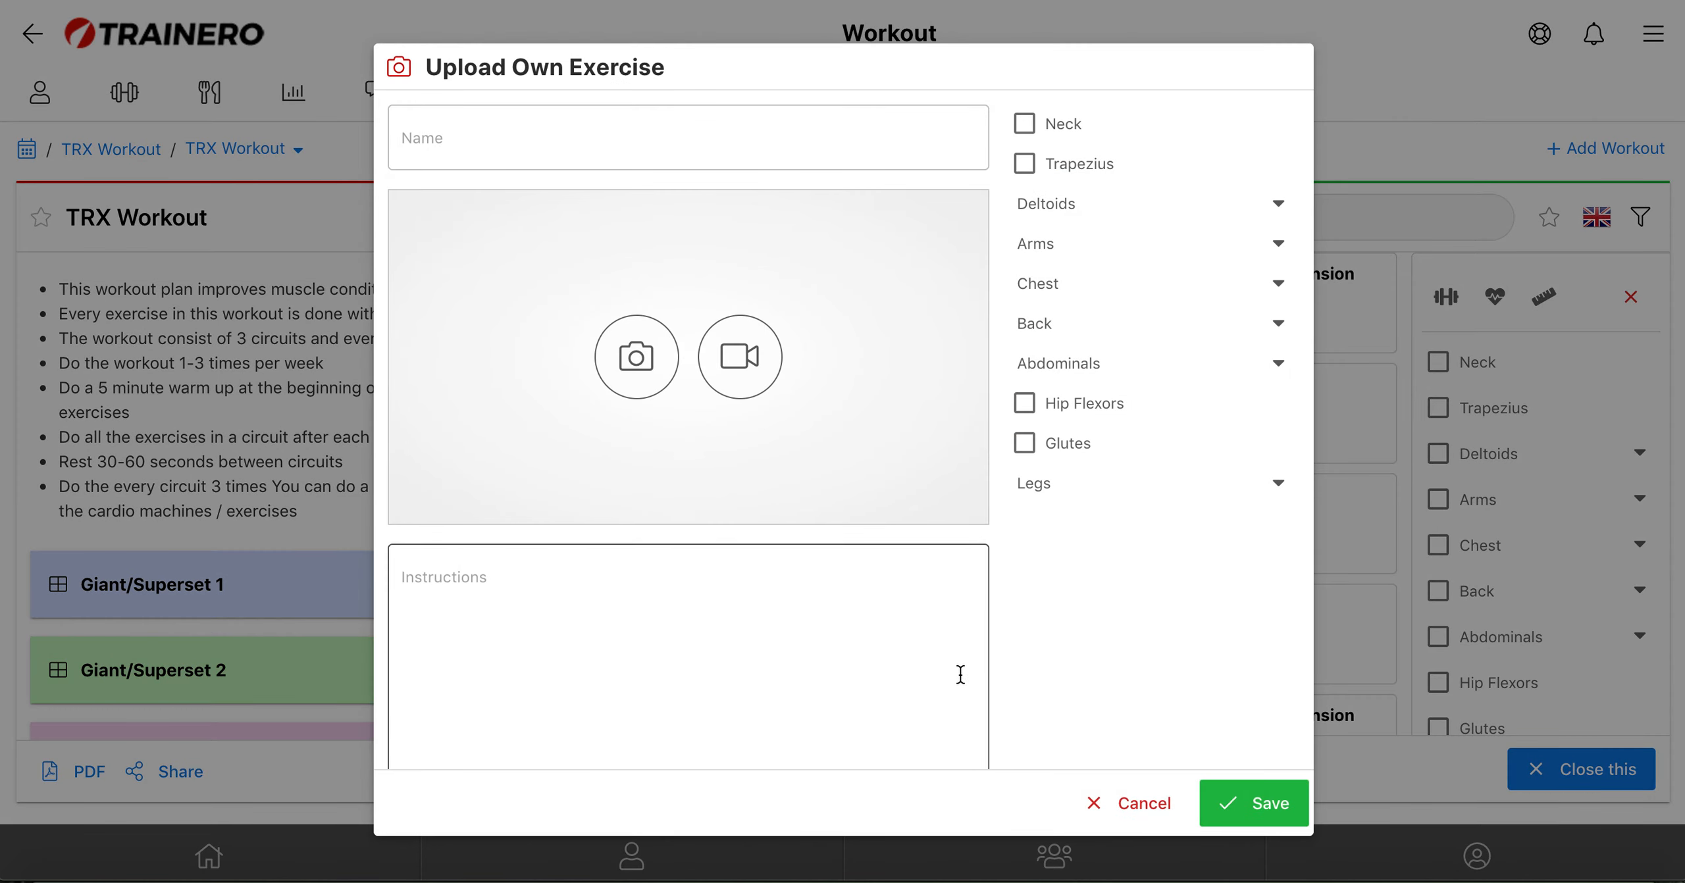
mouse_move(506, 337)
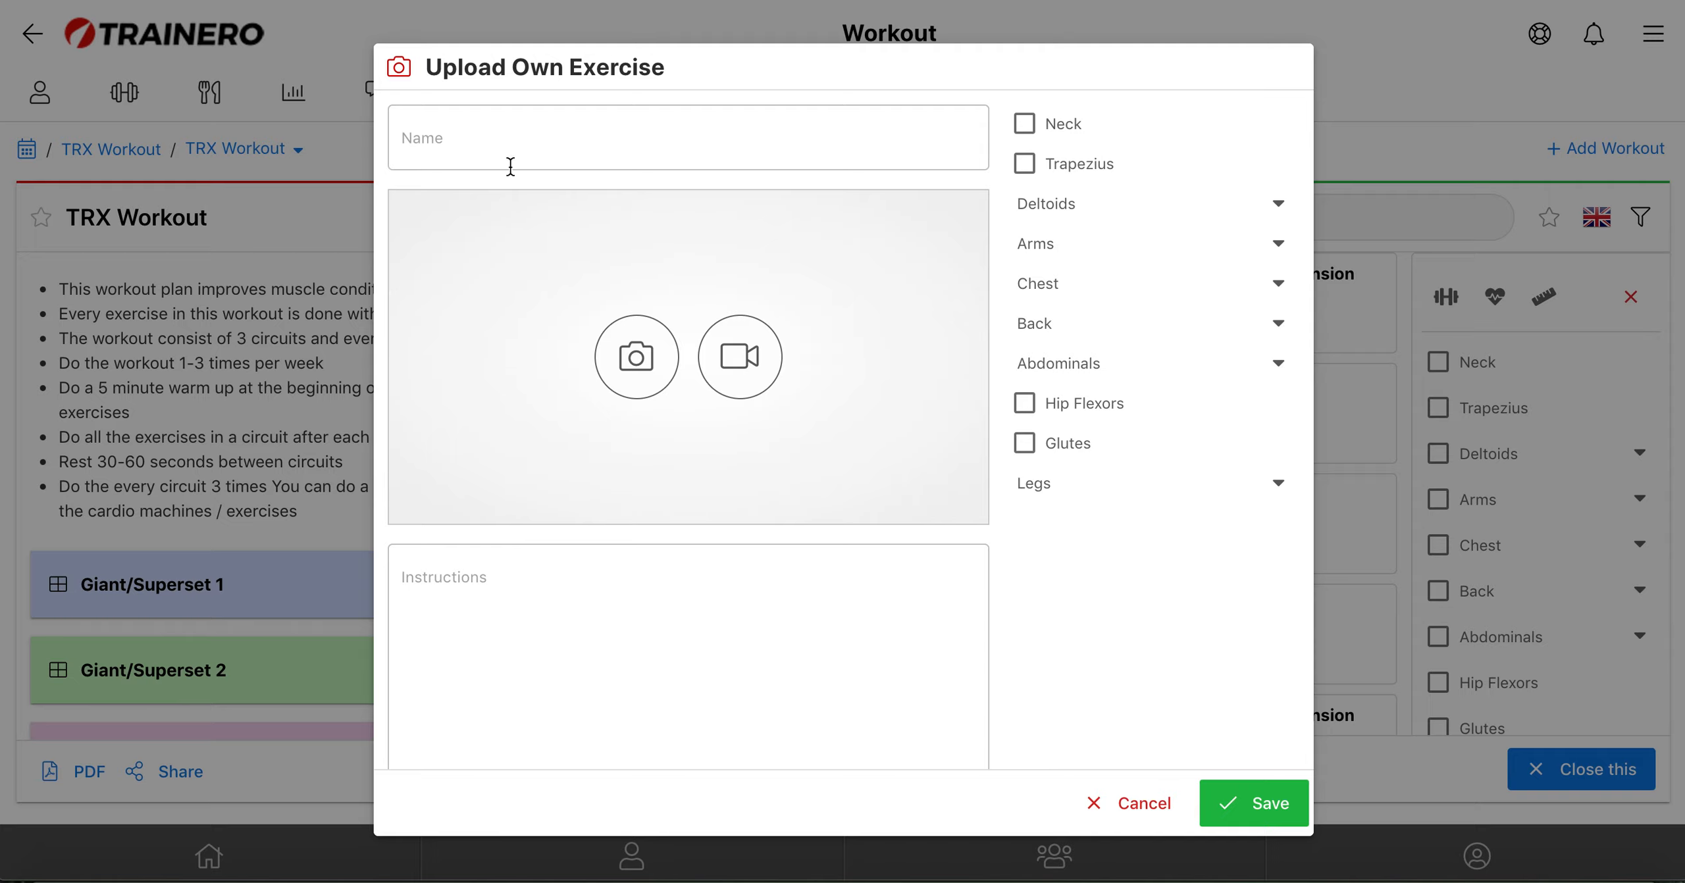
left_click(687, 136)
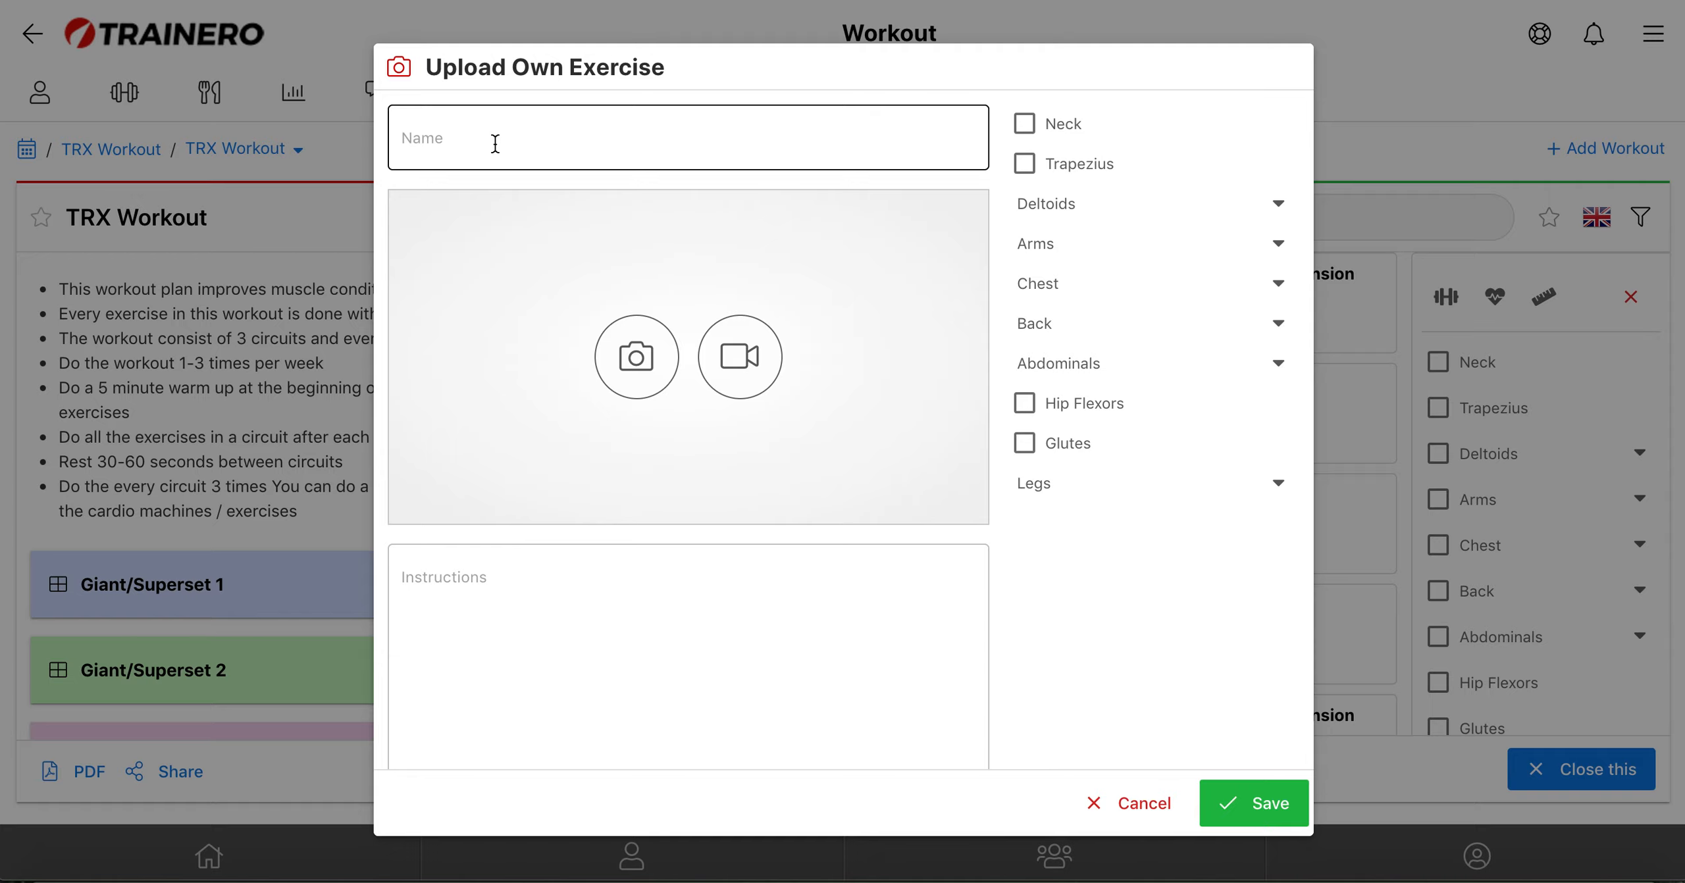
Name the custom exercise 'Test' and start adding a photo to it.
type("T")
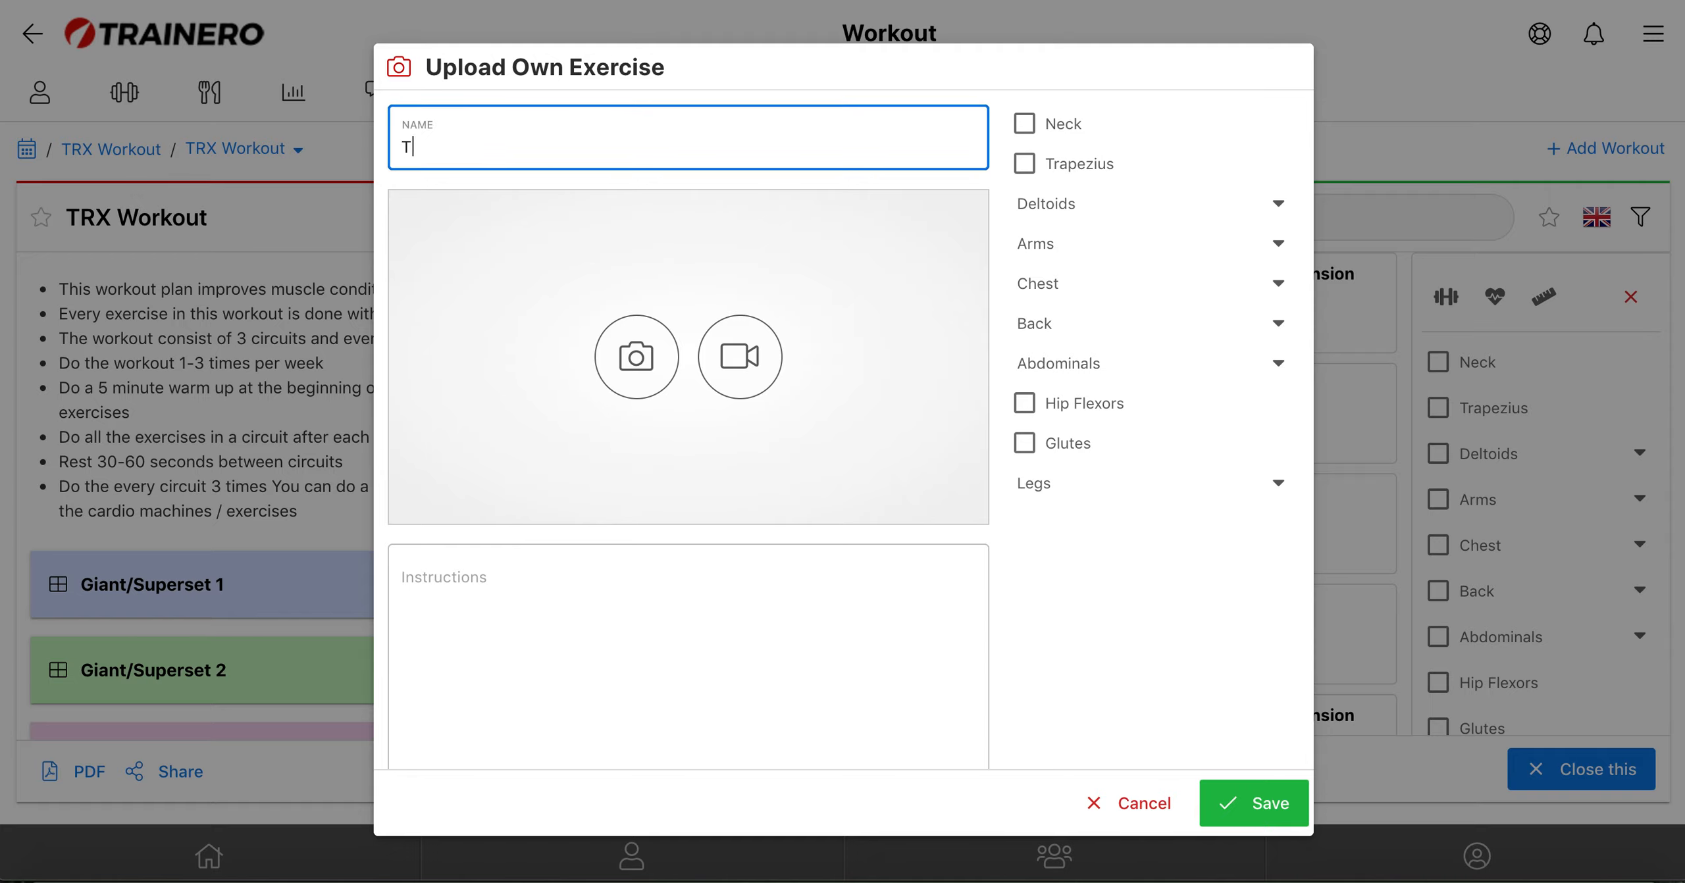
type("est")
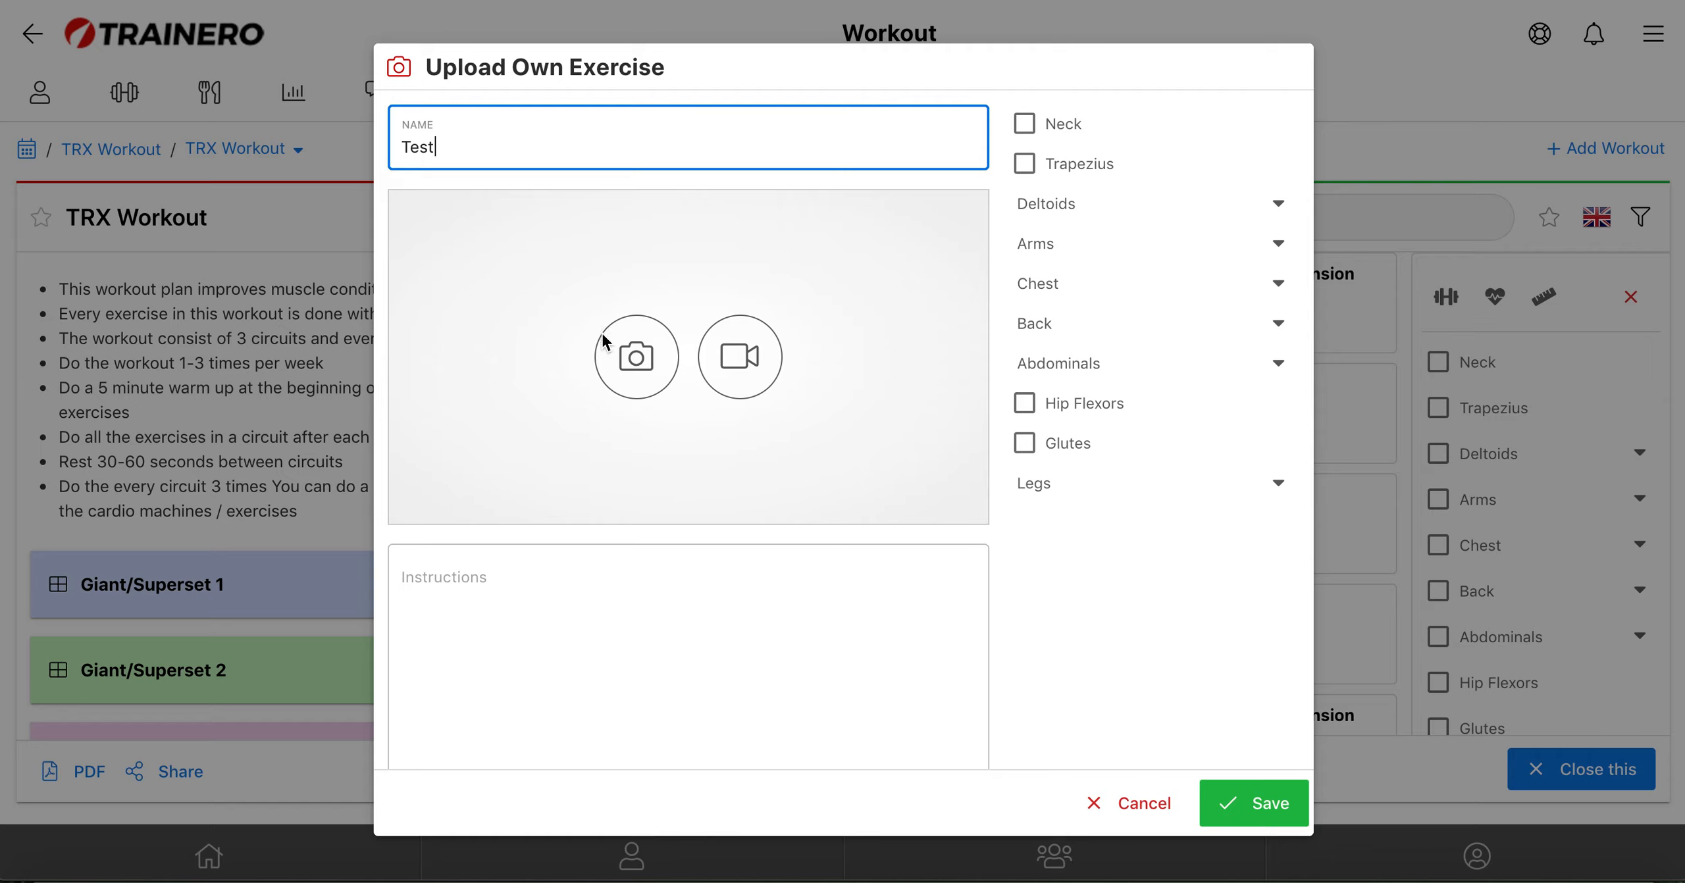
left_click(634, 355)
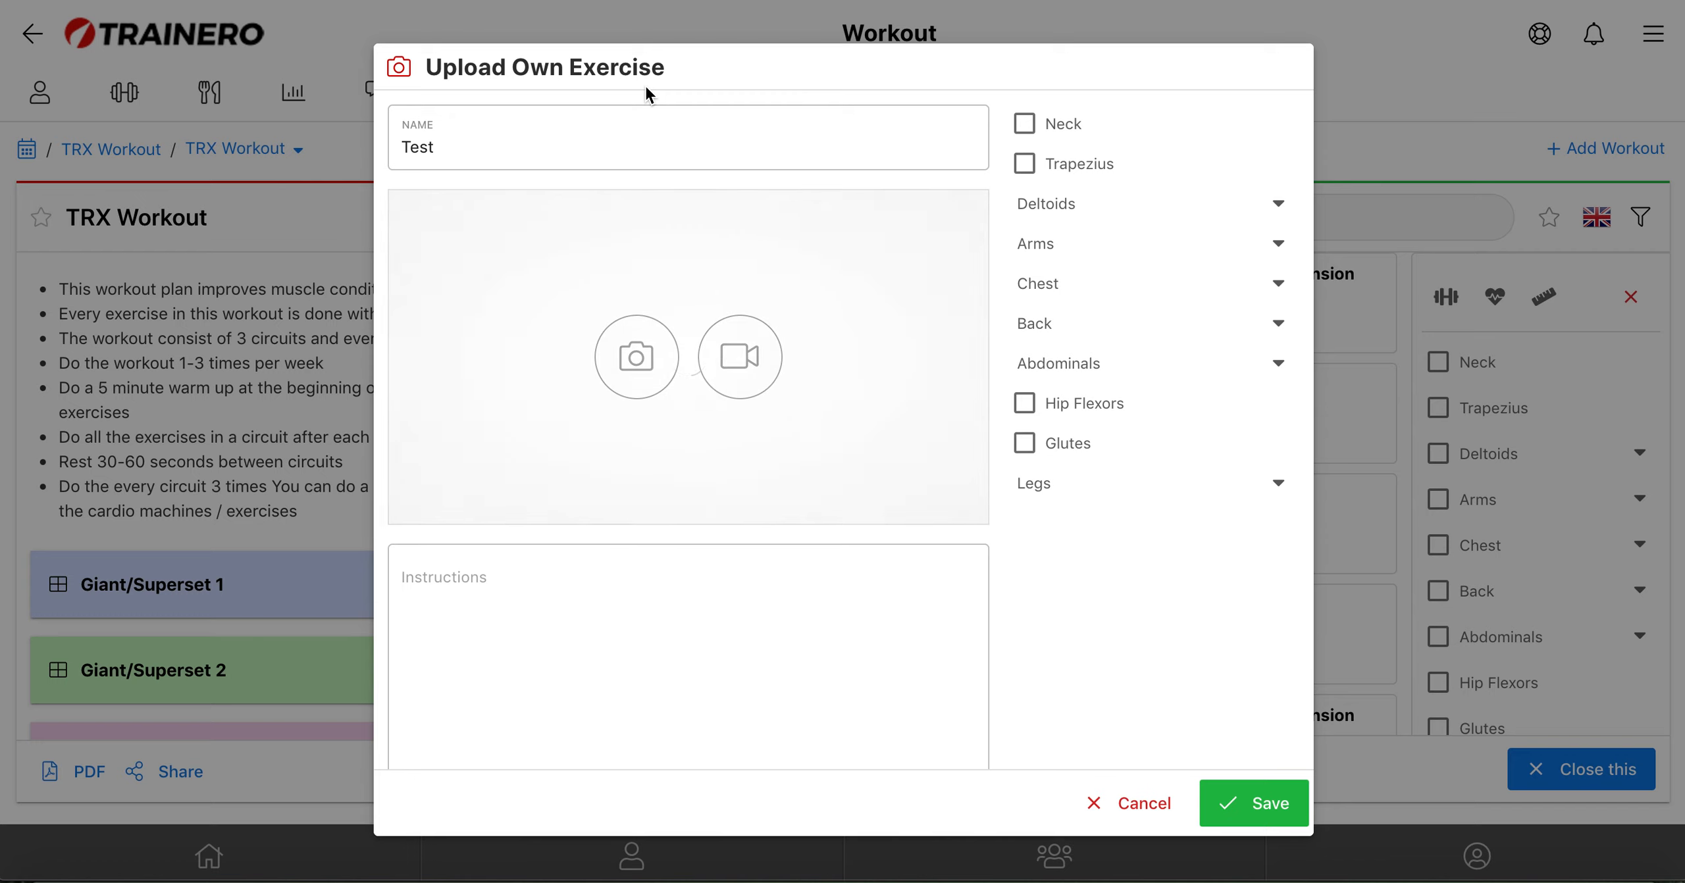
Attach the crunch photo, tick Upper Abdominal Muscles under Abdominals, and enter instructions 'dhjyytj'.
left_click(636, 356)
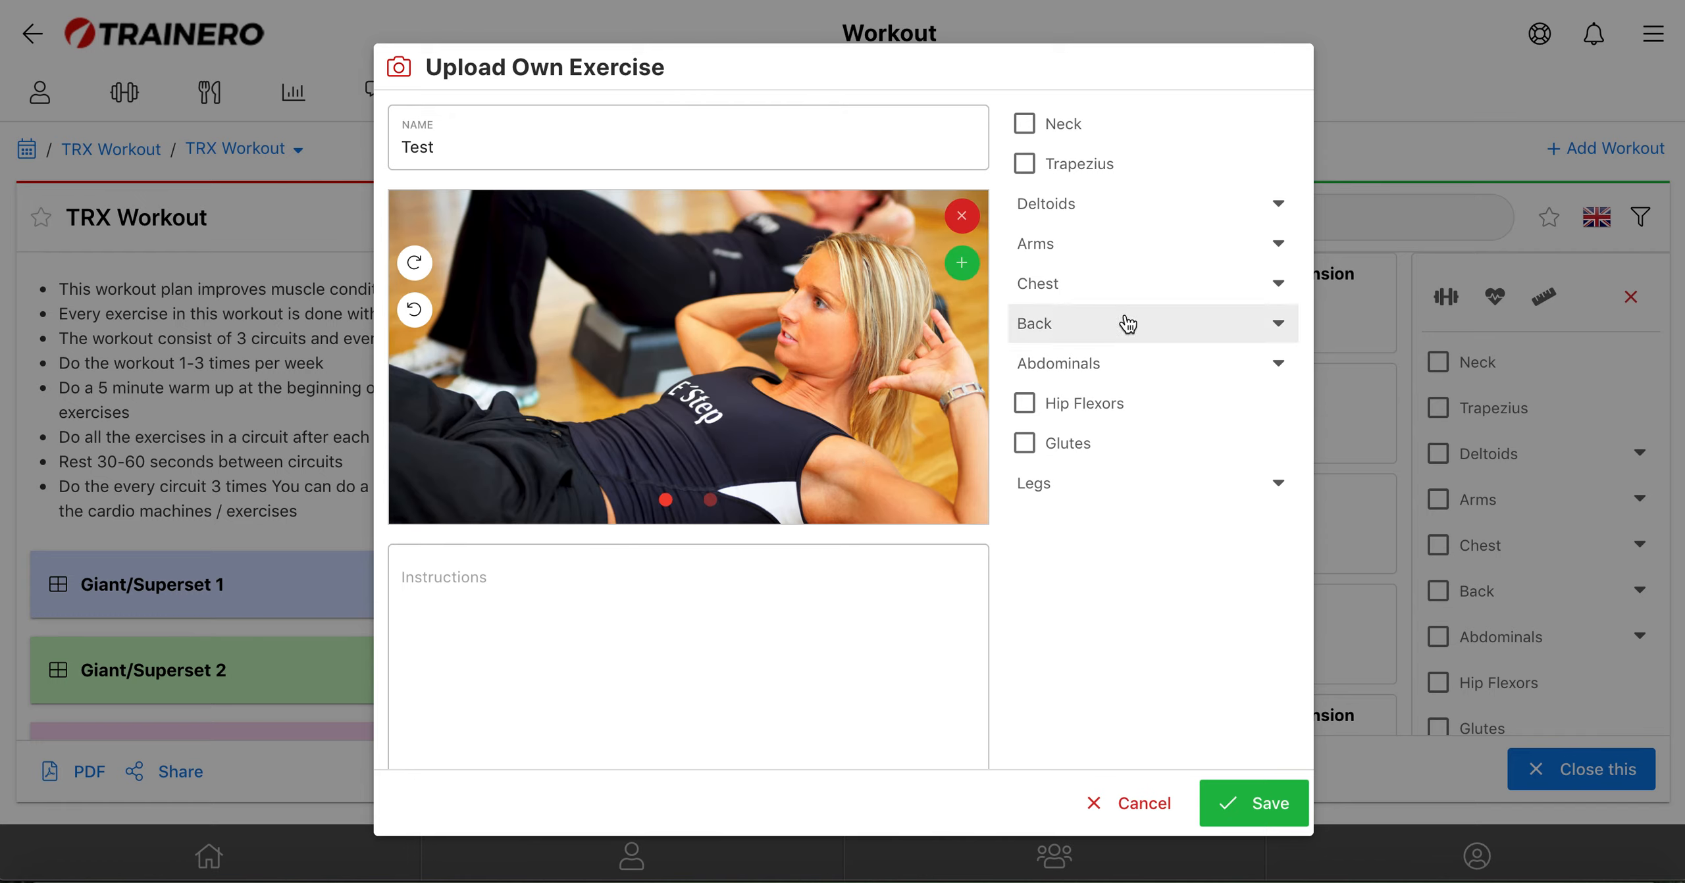
mouse_move(961, 215)
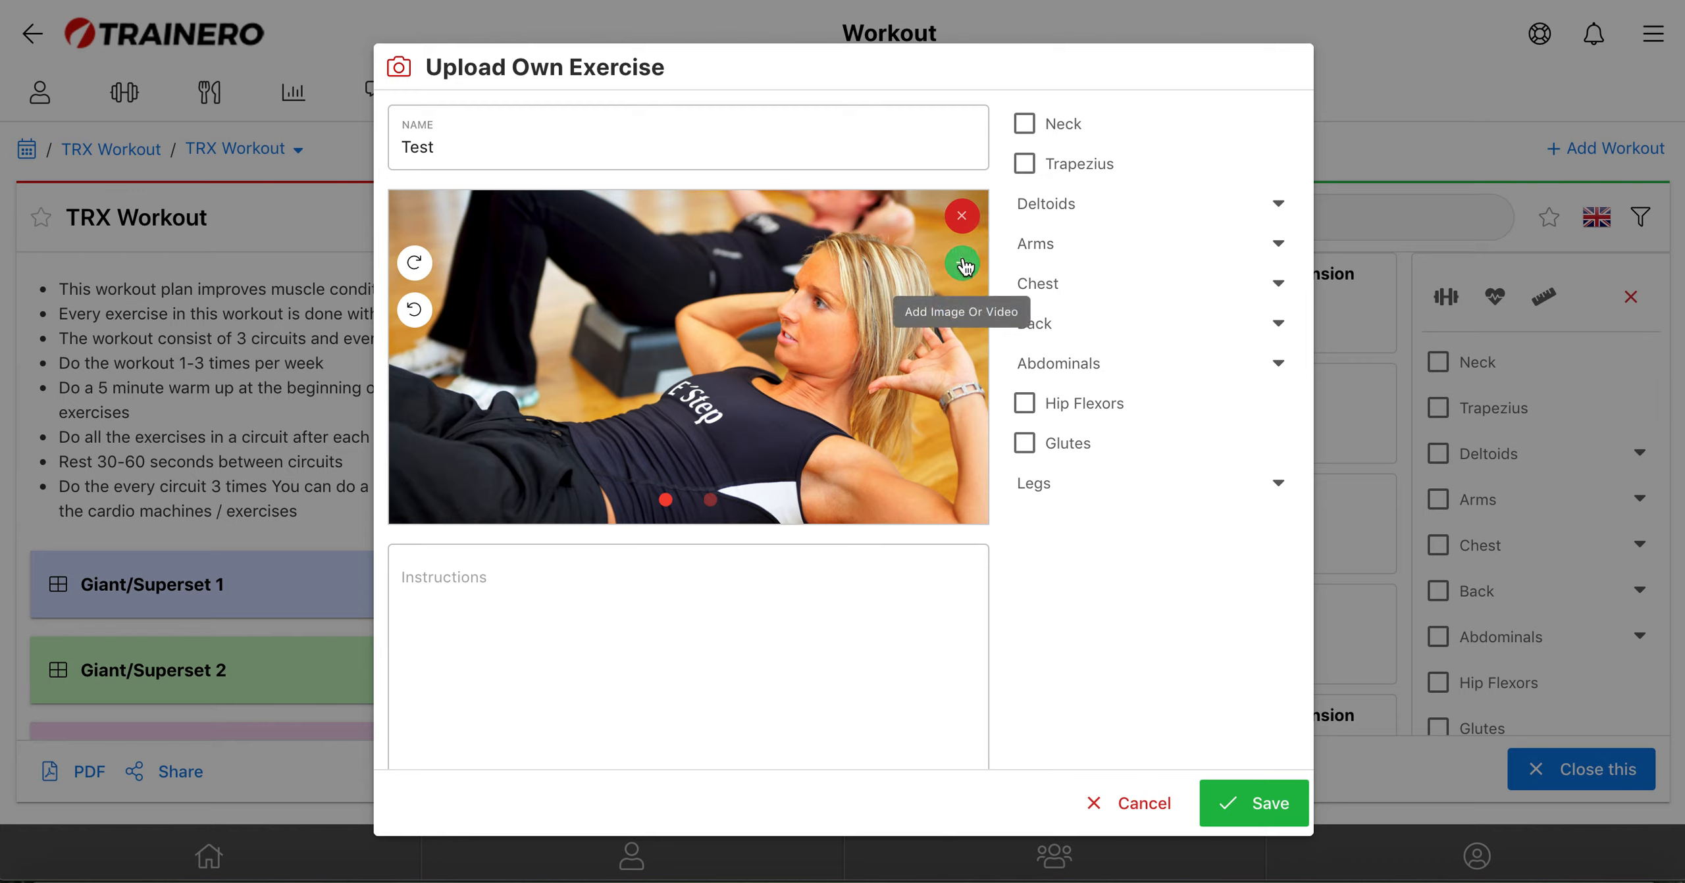
left_click(963, 263)
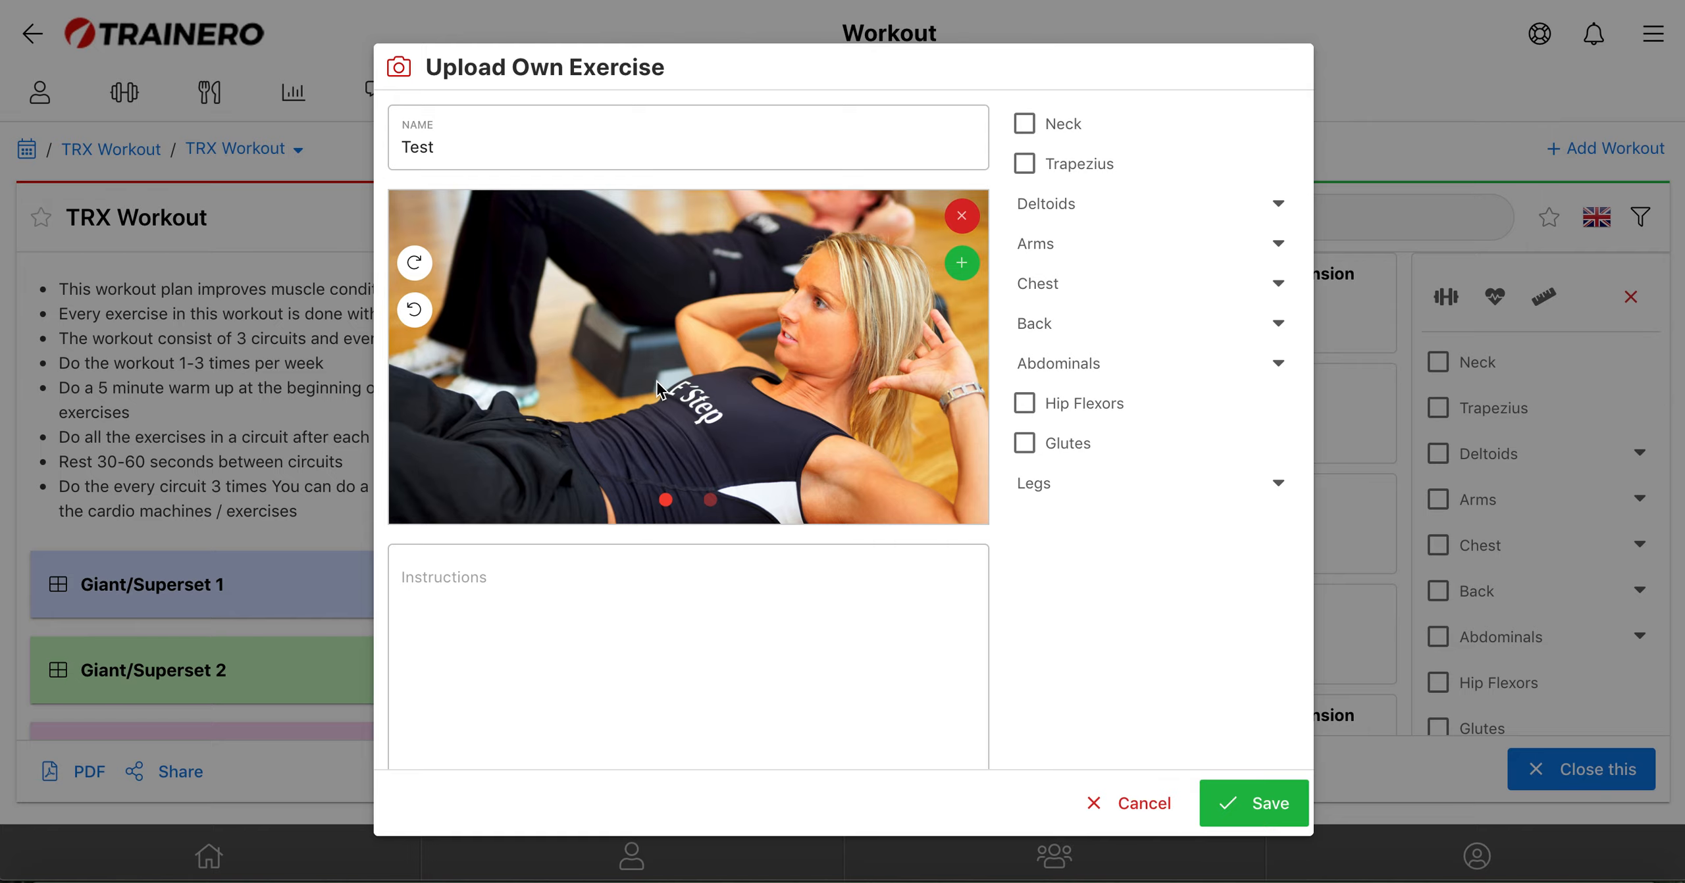
mouse_move(646, 383)
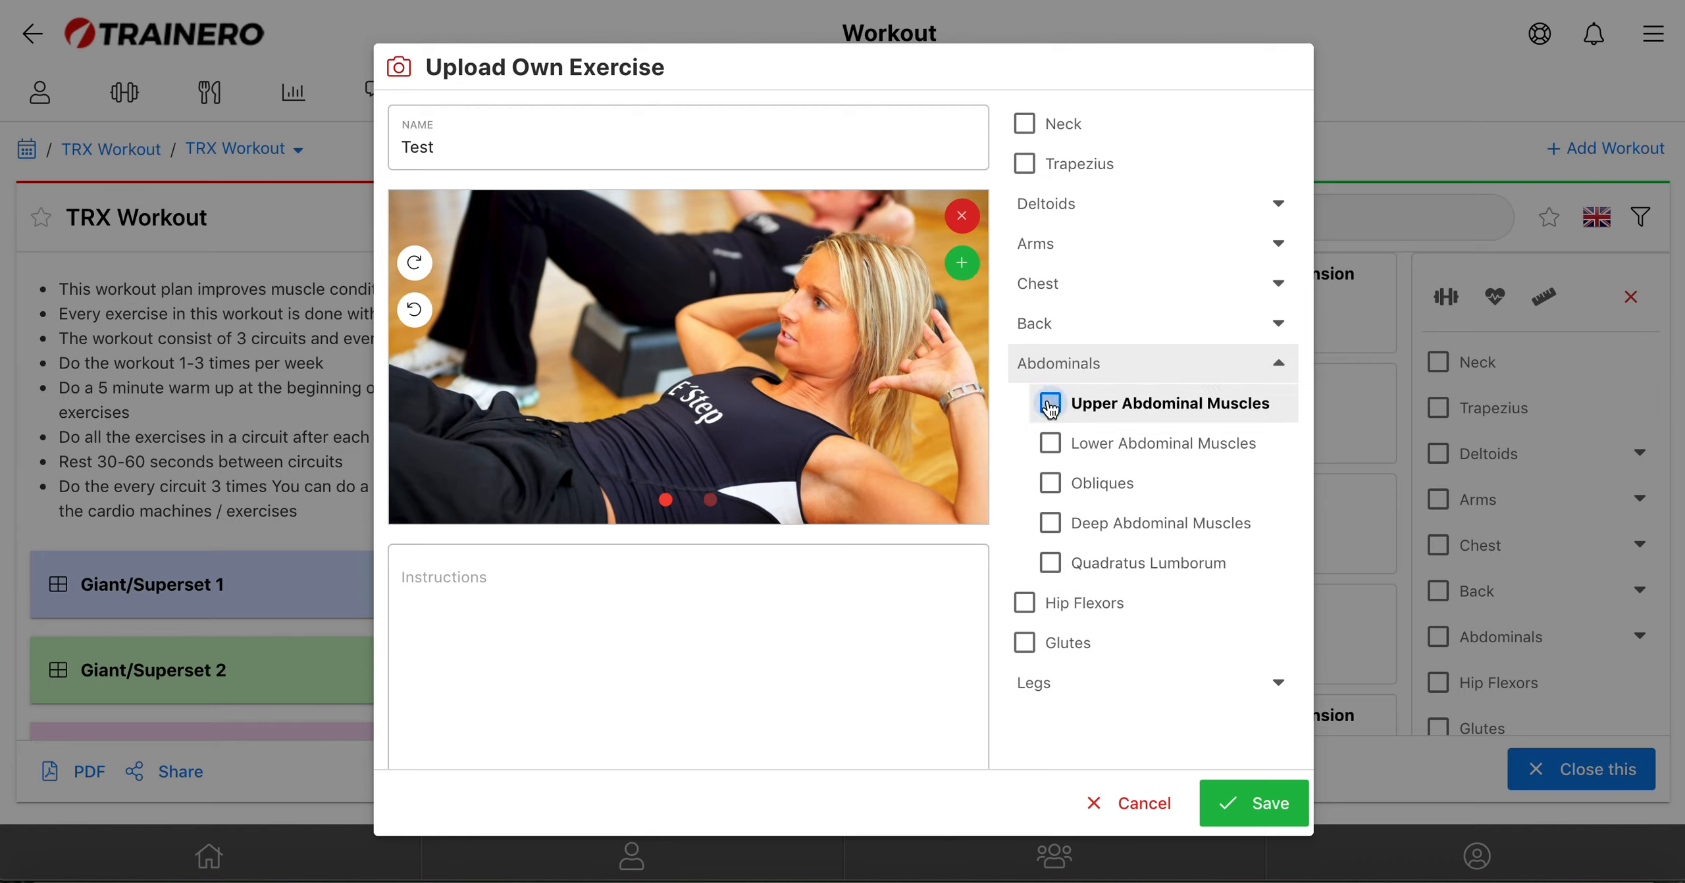
left_click(1050, 403)
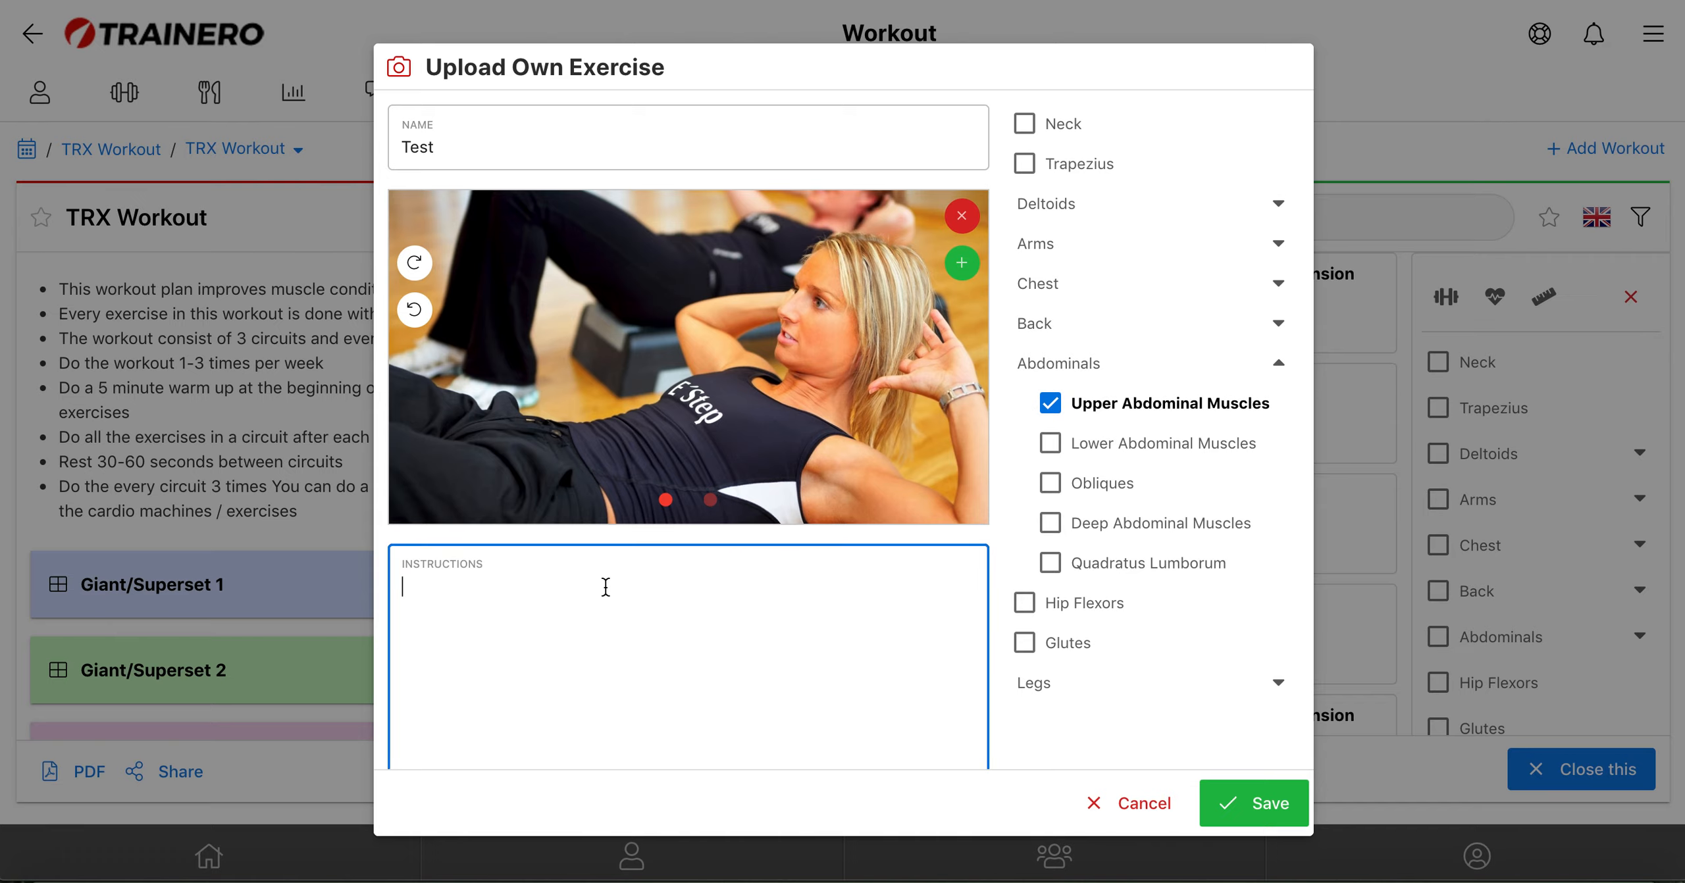
type("dhjyytj")
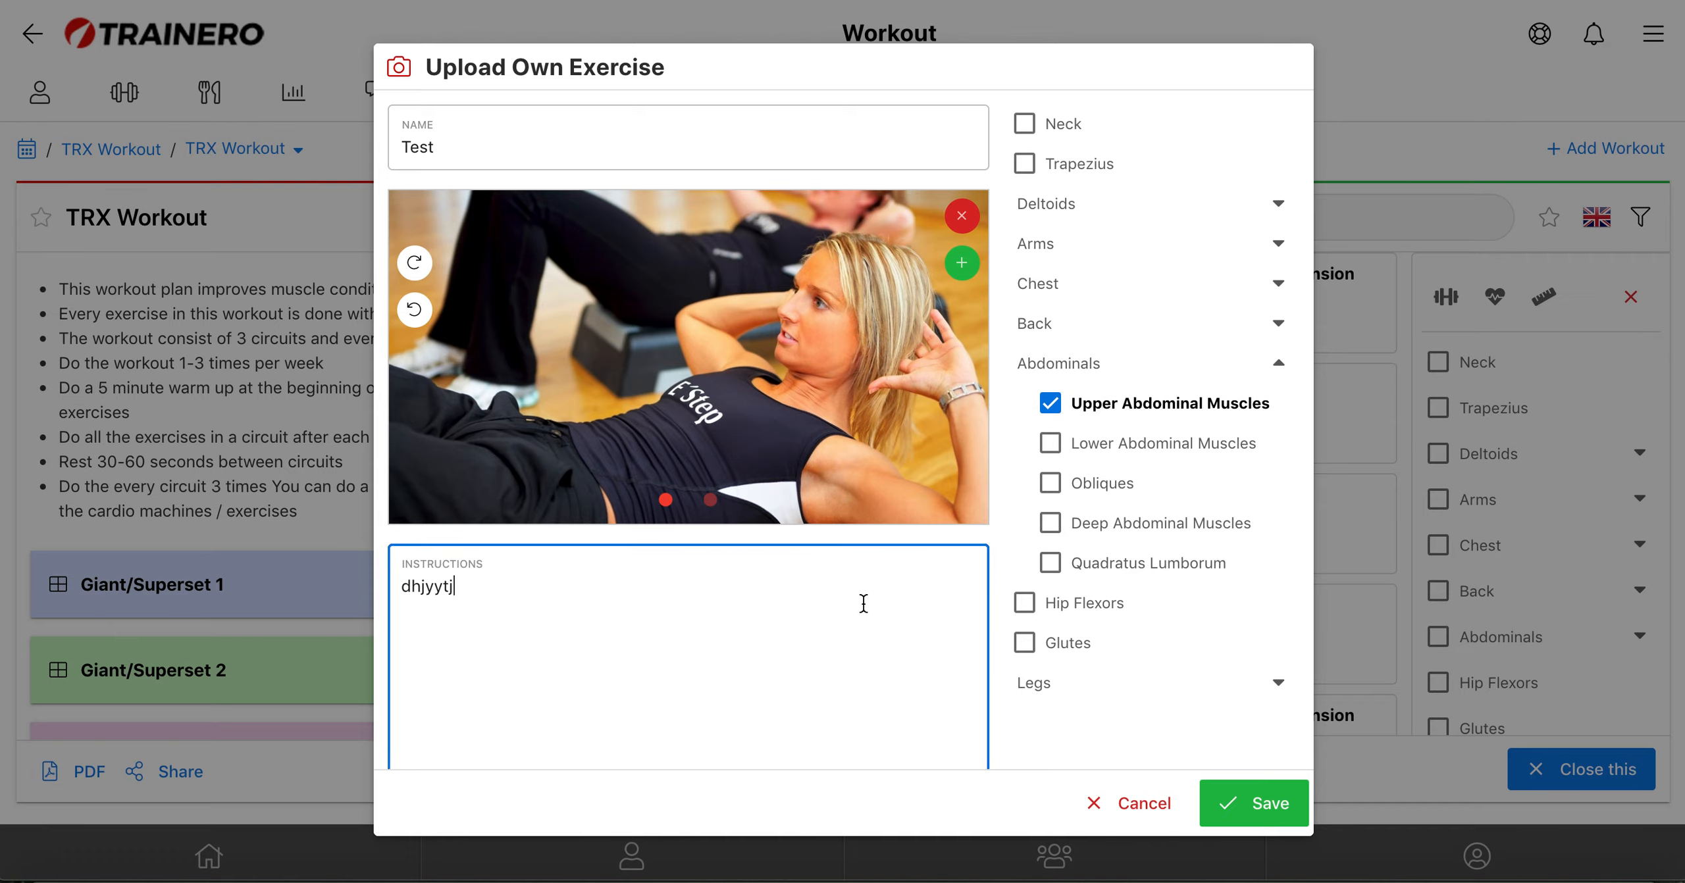
scroll("down", 3)
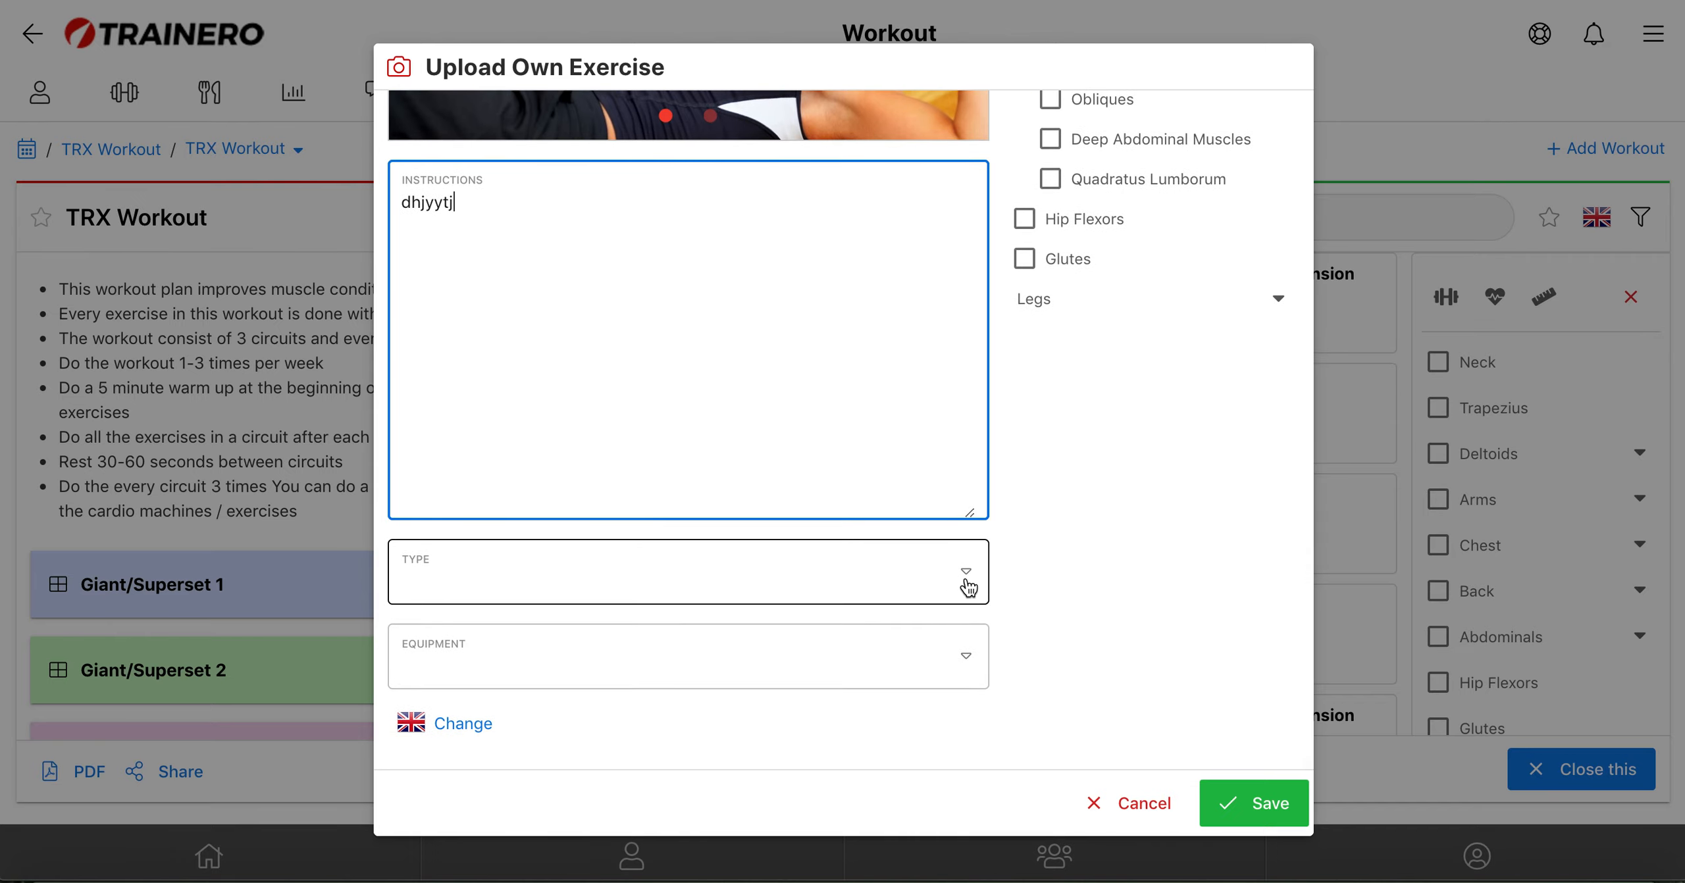
Save Test as a Gym exercise with Nothing / Own Body Weight equipment and view its details.
left_click(687, 571)
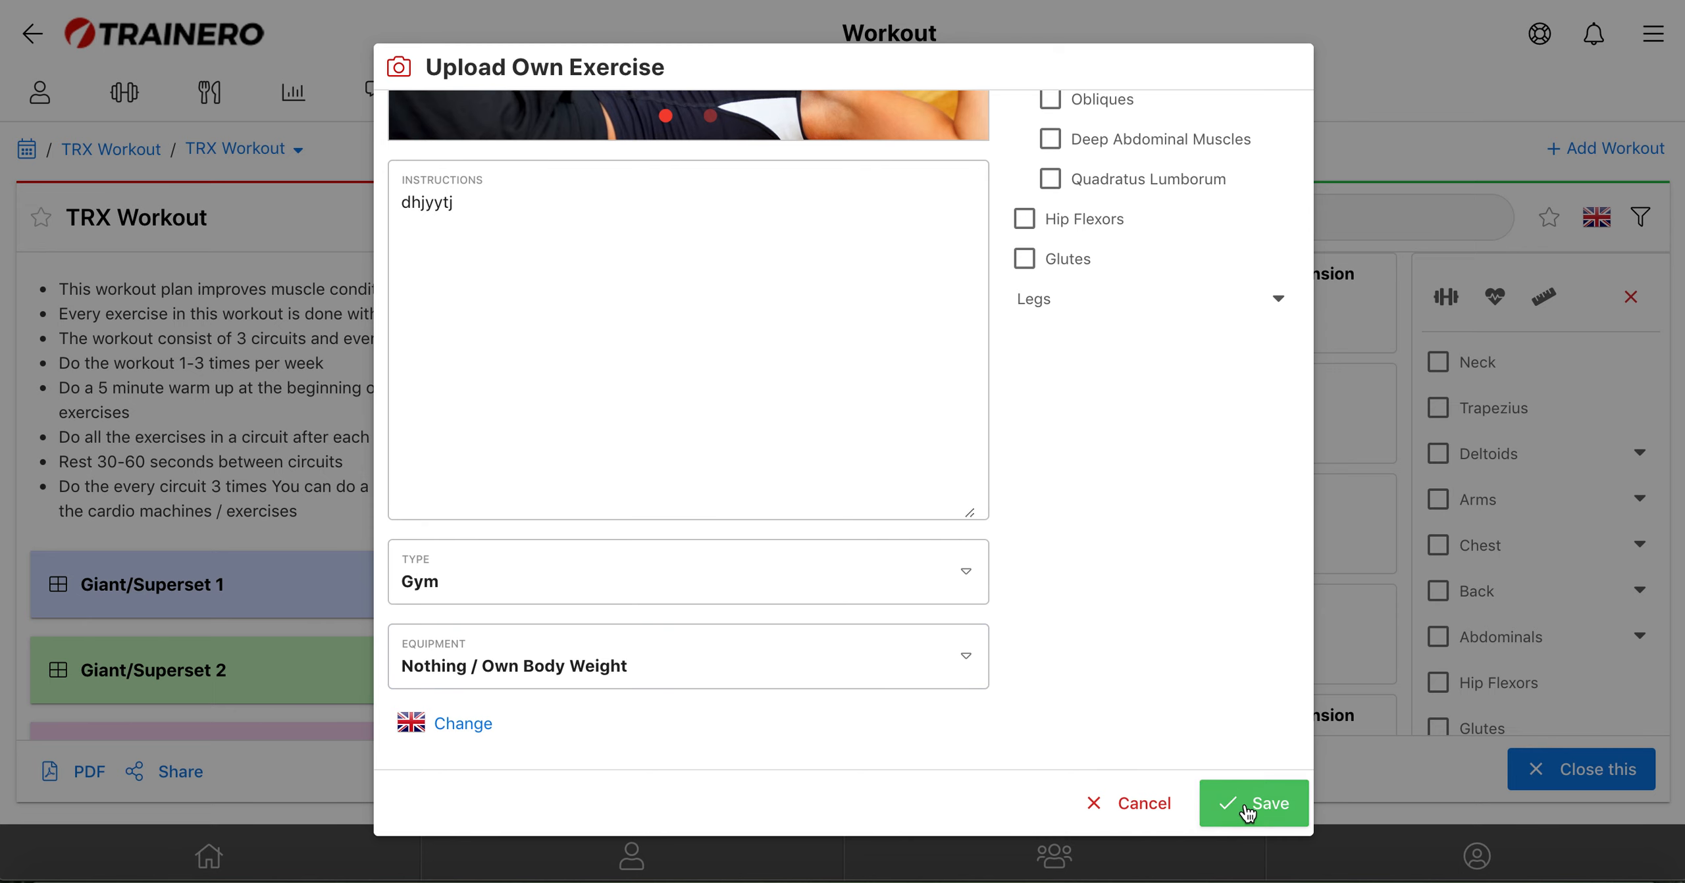
left_click(1253, 804)
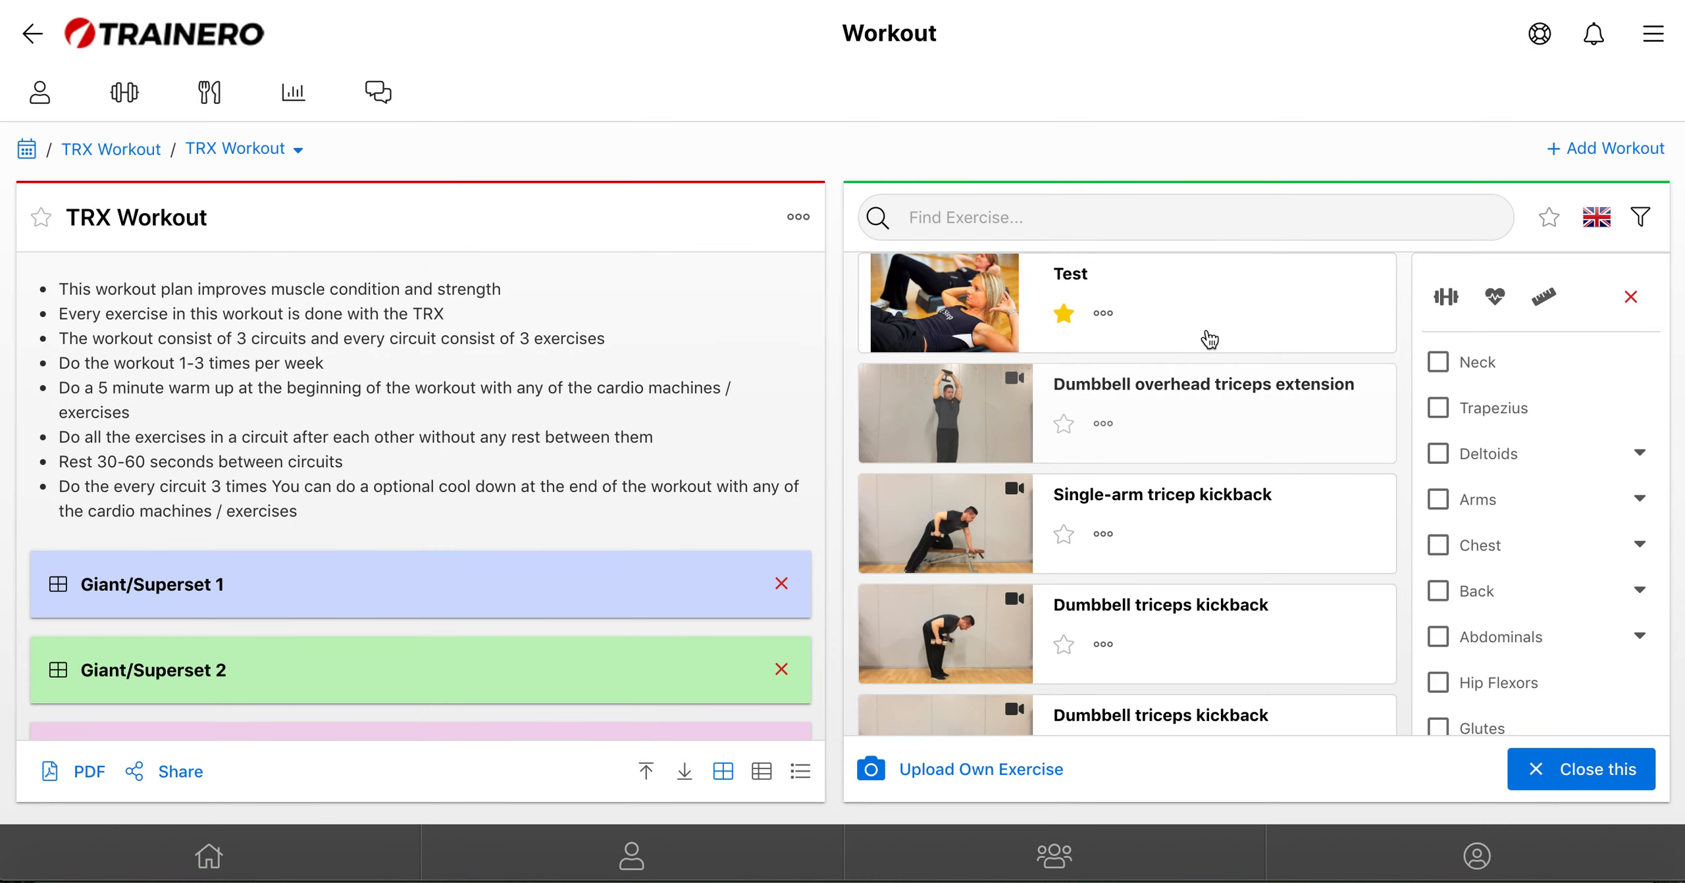
mouse_move(1102, 314)
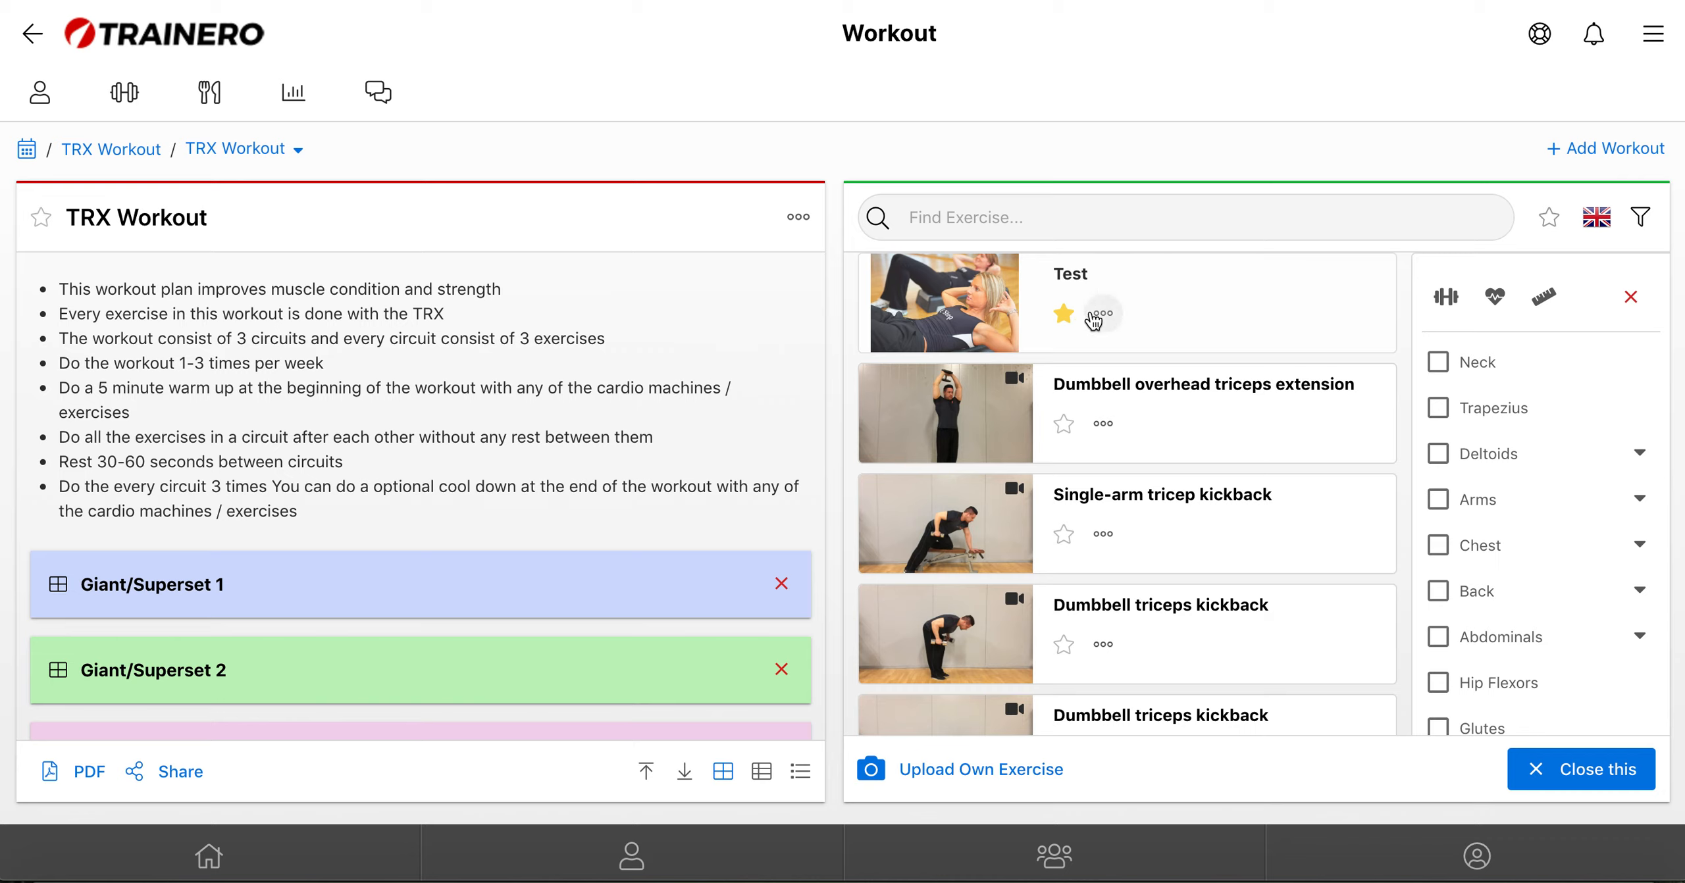
mouse_move(1101, 316)
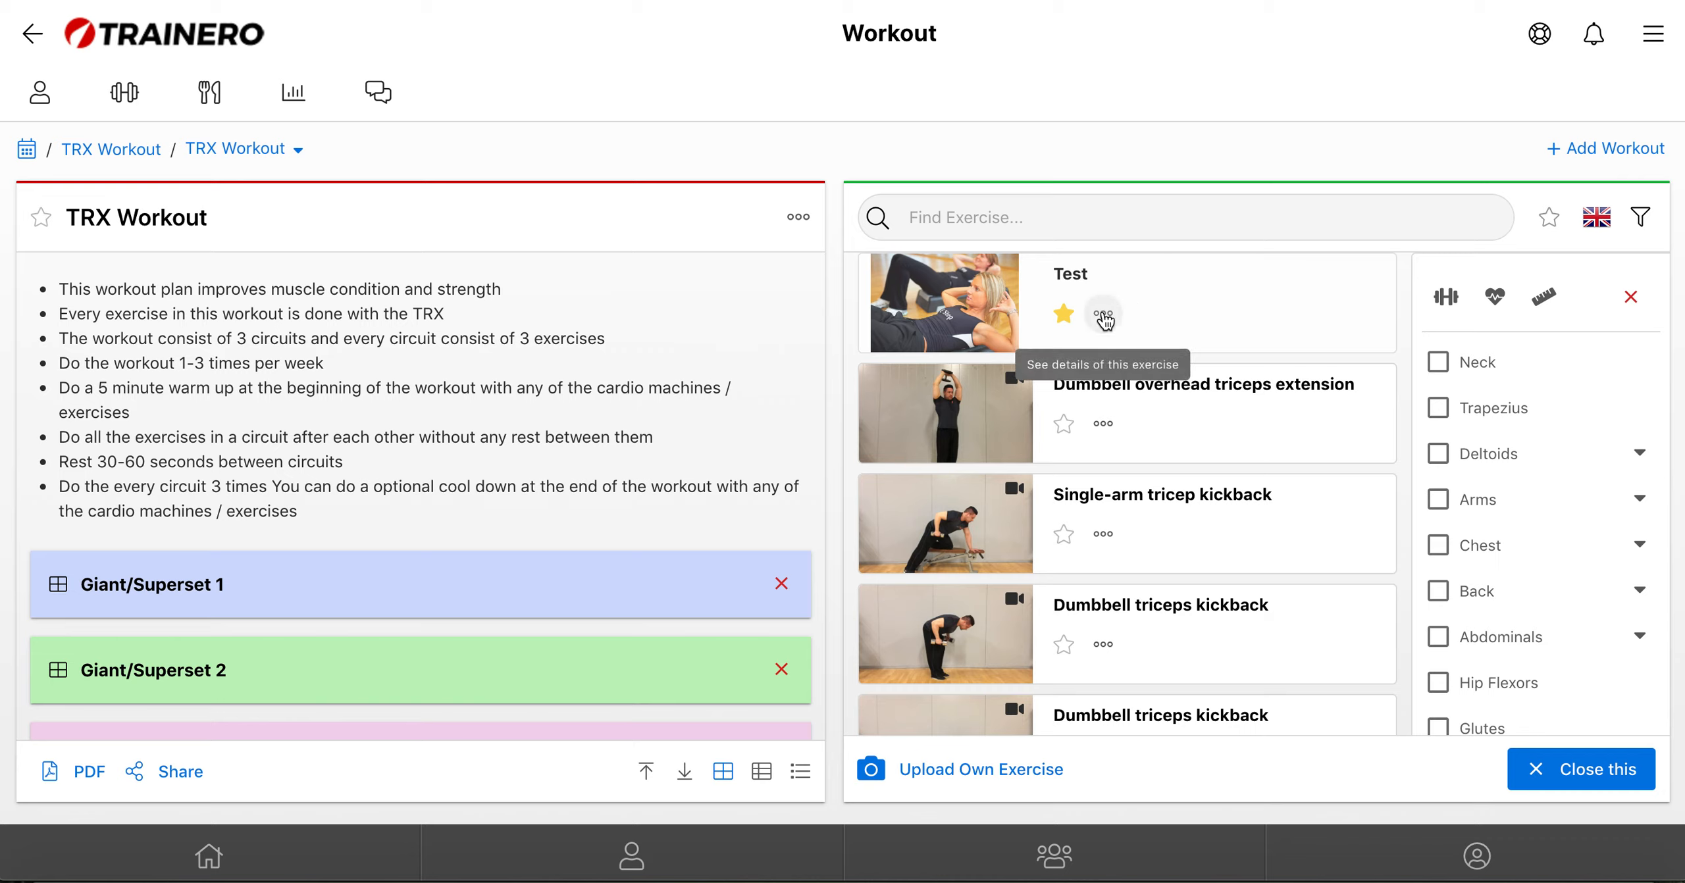
left_click(1103, 315)
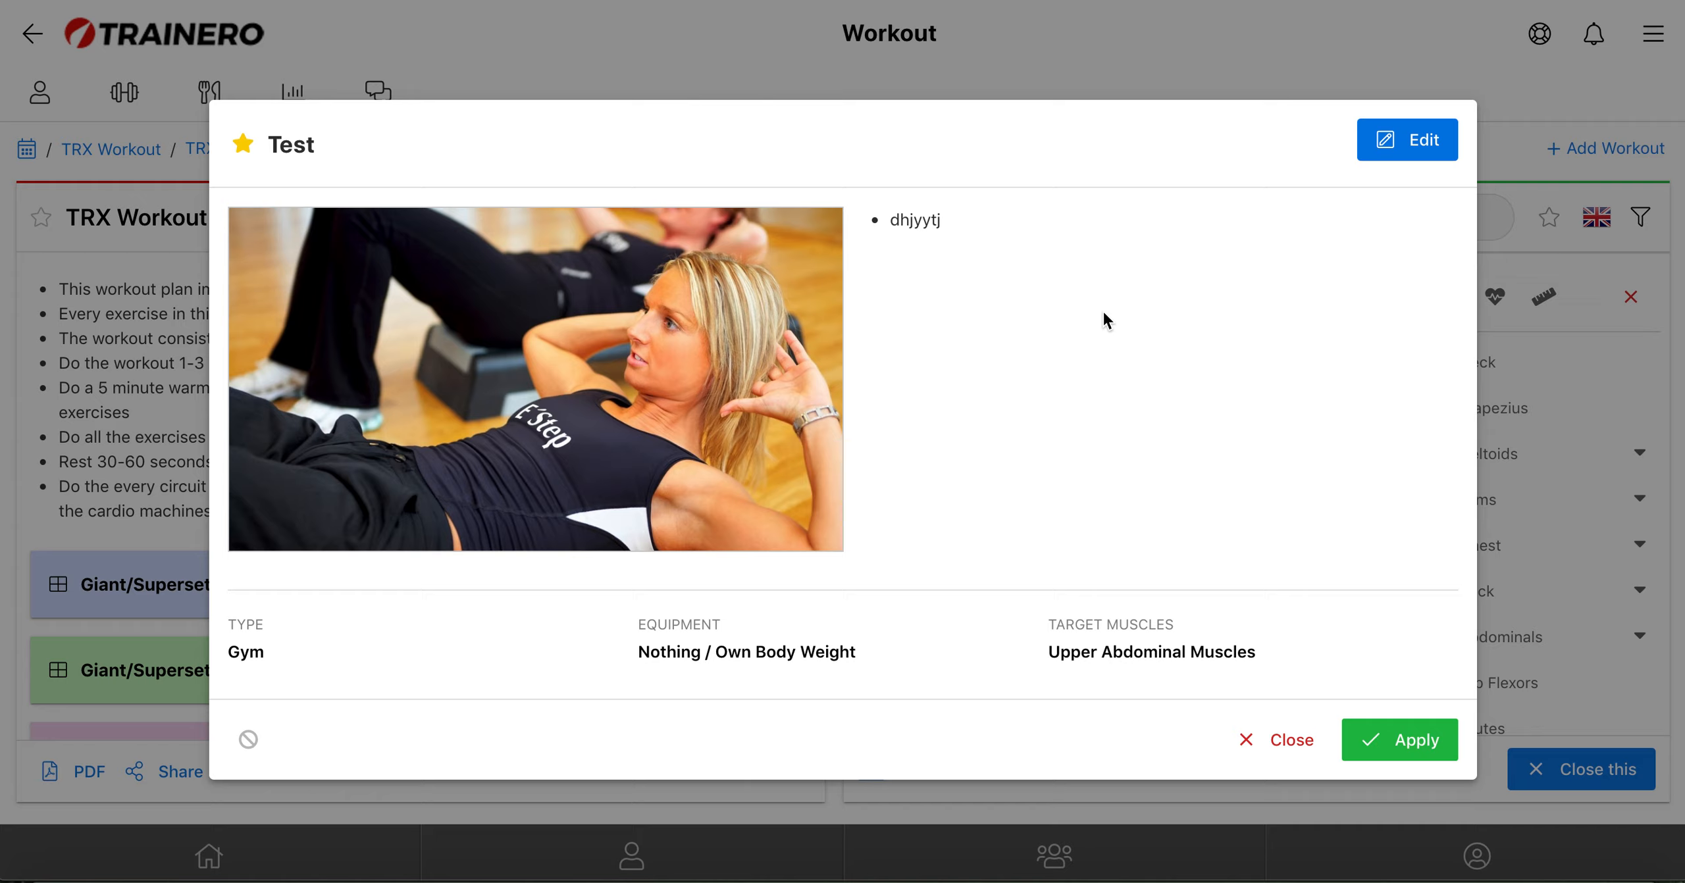
mouse_move(1217, 283)
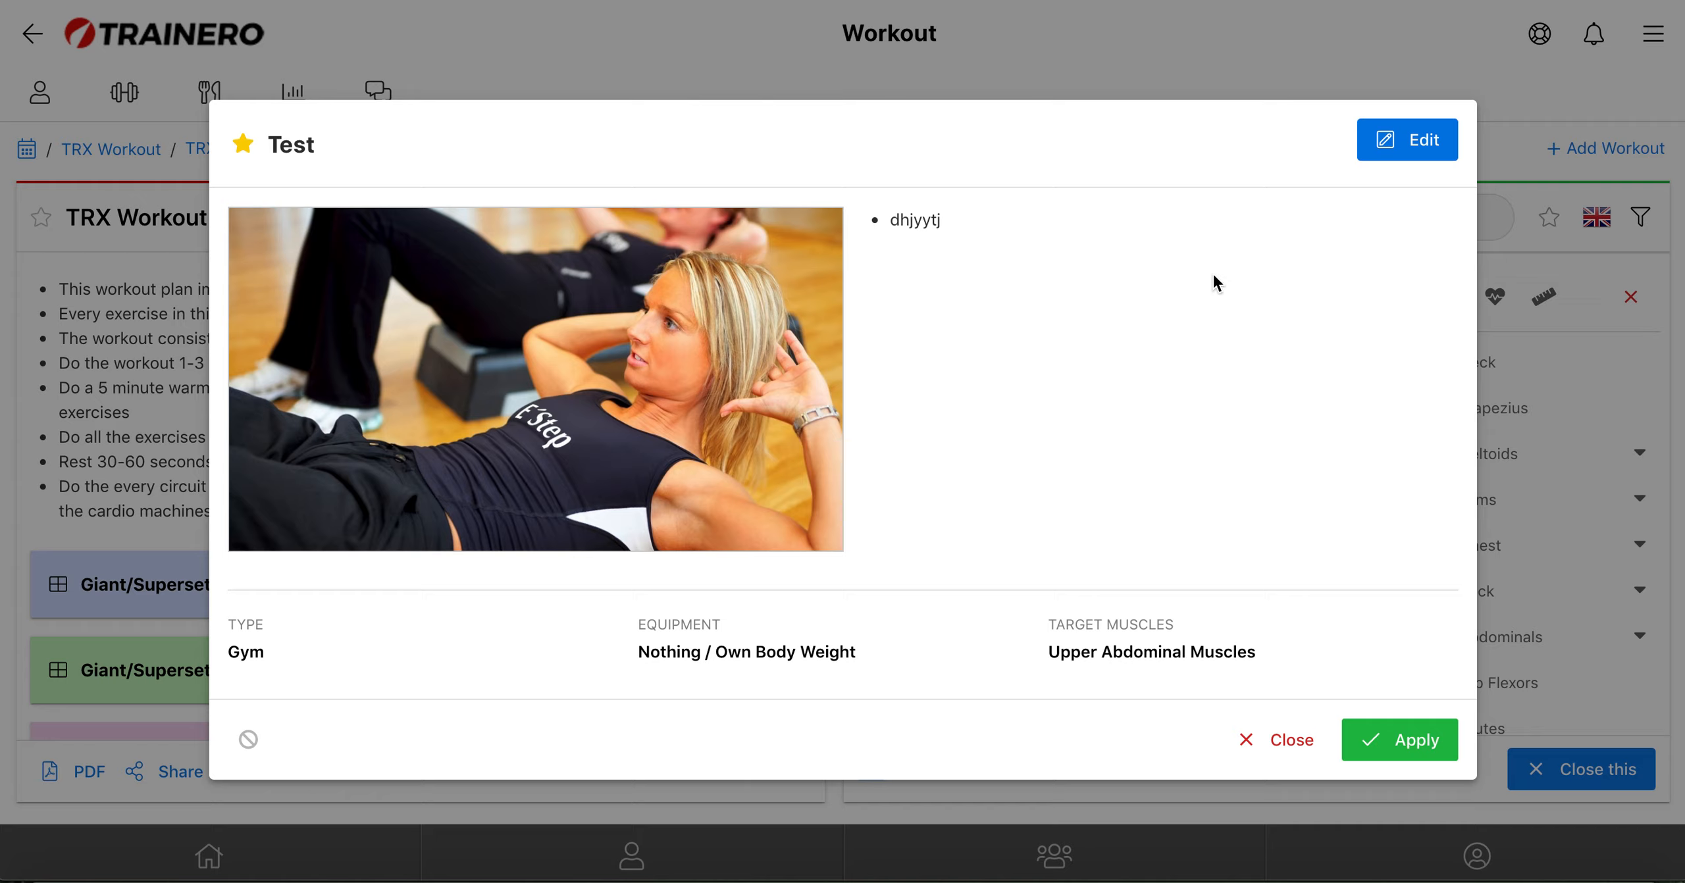
mouse_move(1212, 287)
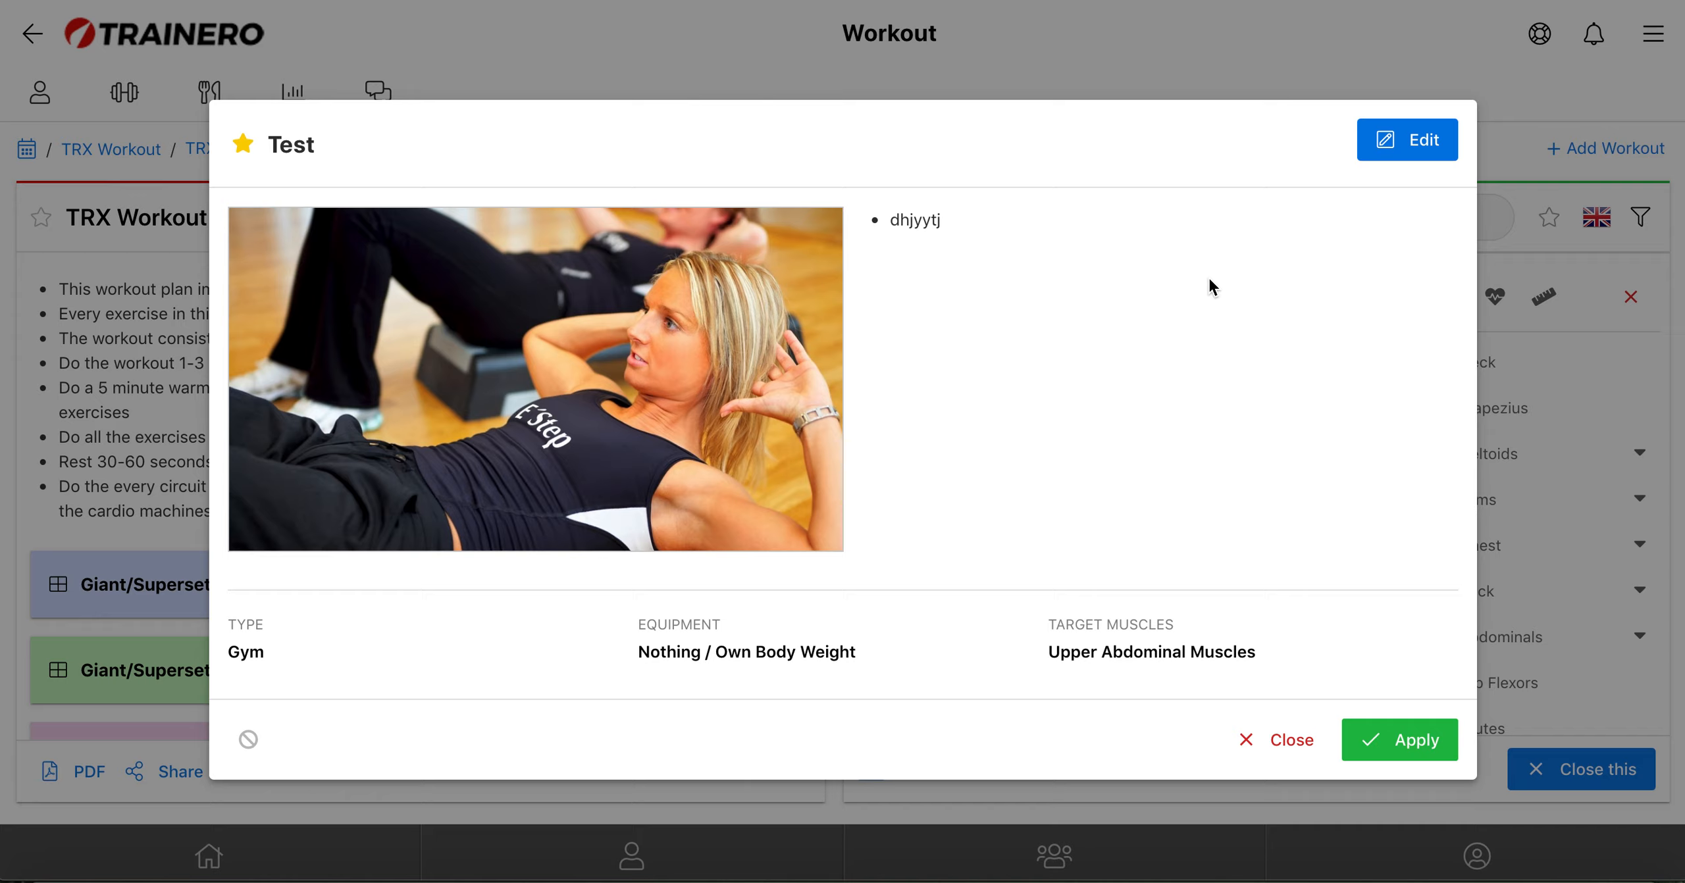